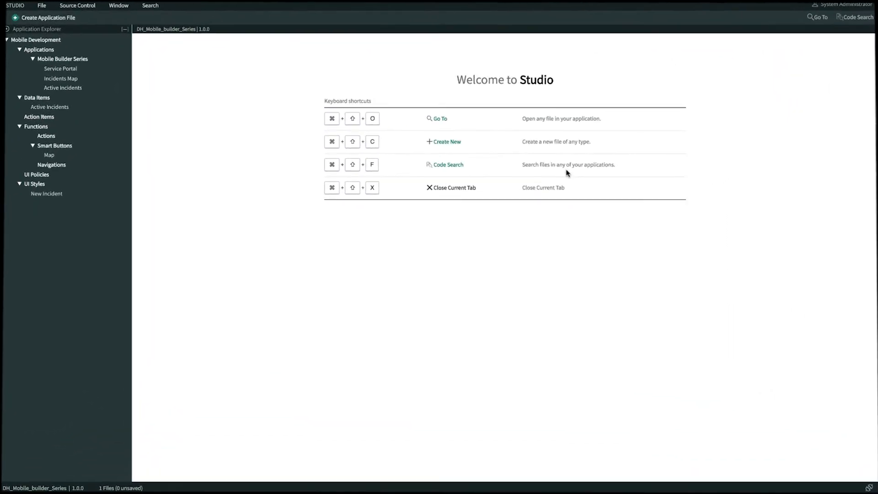
{"action": "mouse_move", "coordinate": [149, 78]}
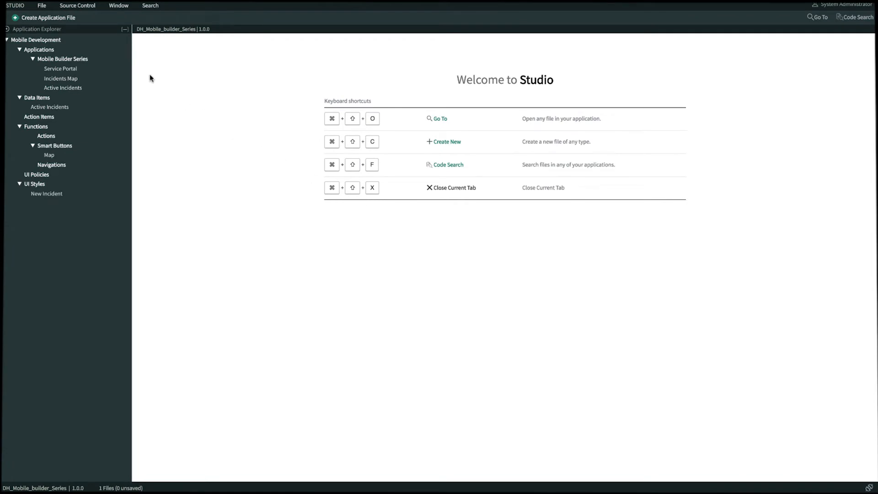
{"action": "mouse_move", "coordinate": [125, 59]}
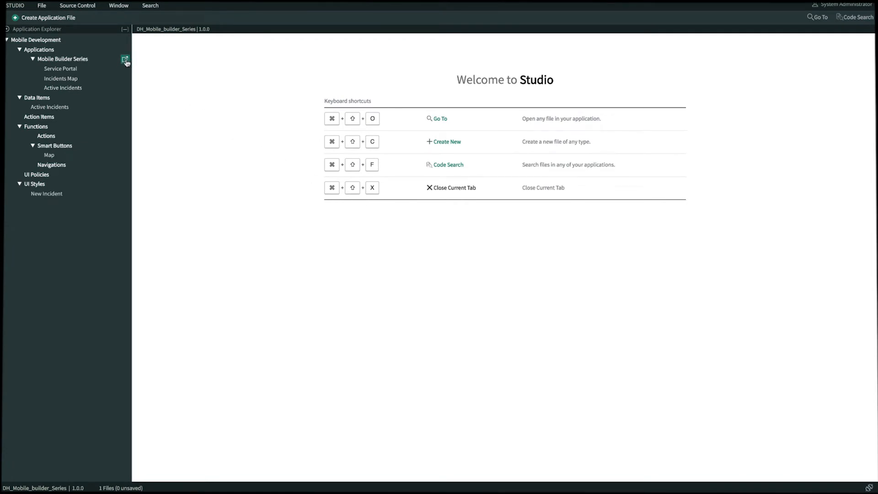
- Create applet 'Asset QR Lookup' from the List template with an orange pencil icon
{"action": "left_click", "coordinate": [126, 60]}
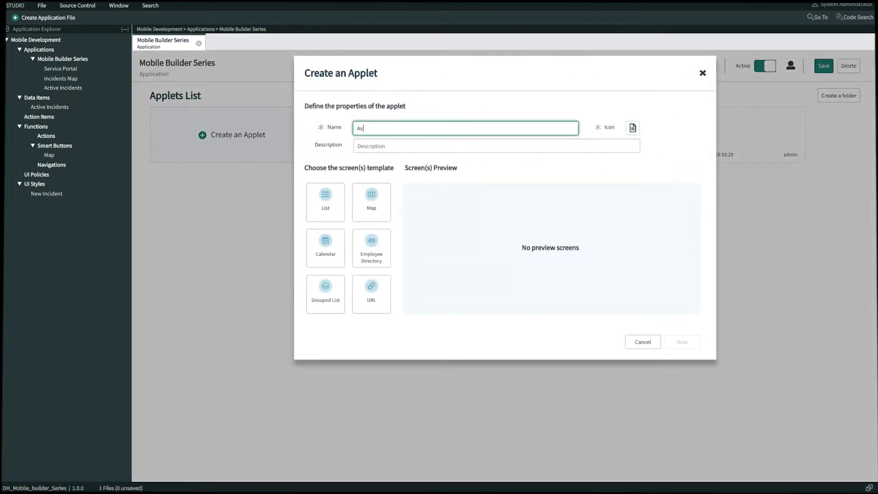
{"action": "type", "text": "Asset QR Lookup"}
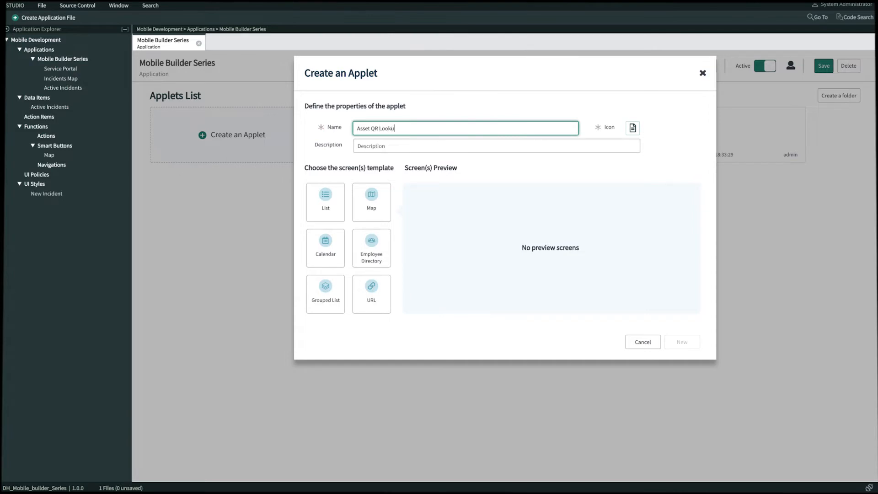
{"action": "left_click", "coordinate": [632, 127]}
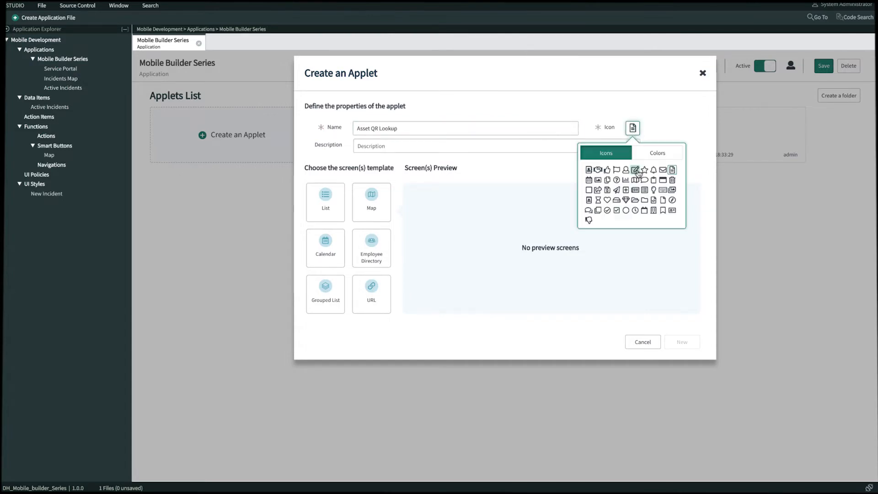
{"action": "left_click", "coordinate": [656, 153]}
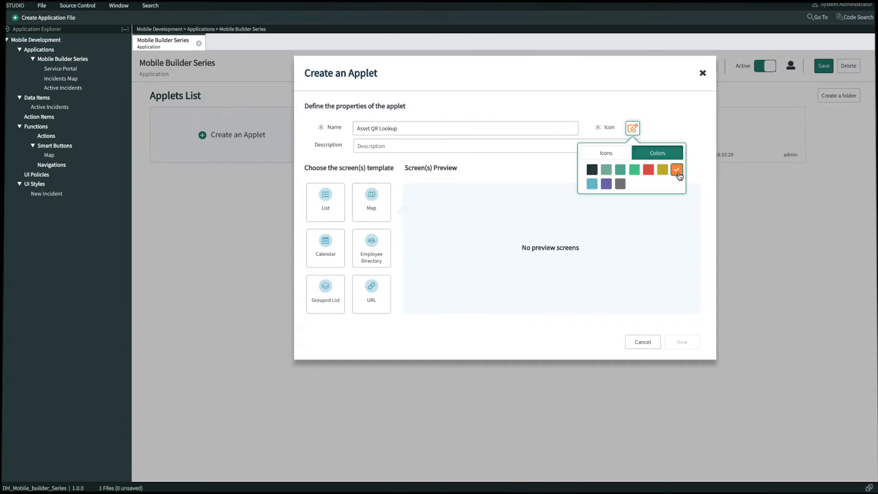
{"action": "left_click", "coordinate": [474, 162]}
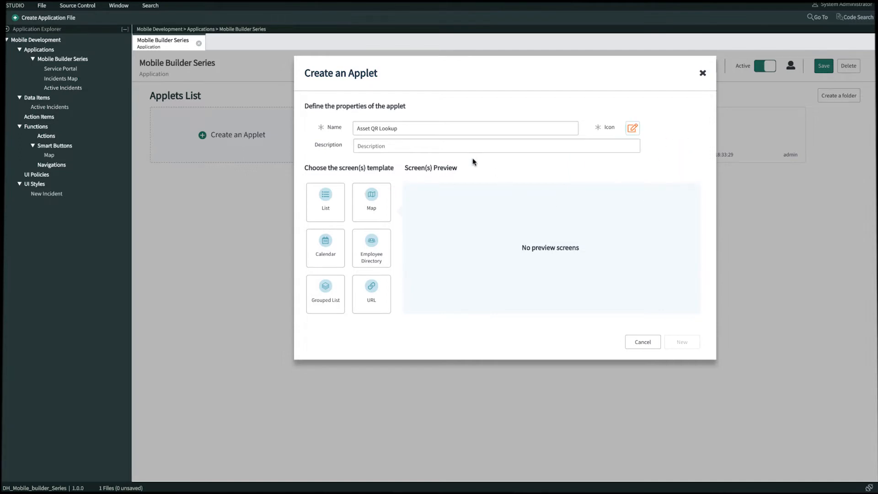
{"action": "left_click", "coordinate": [326, 198]}
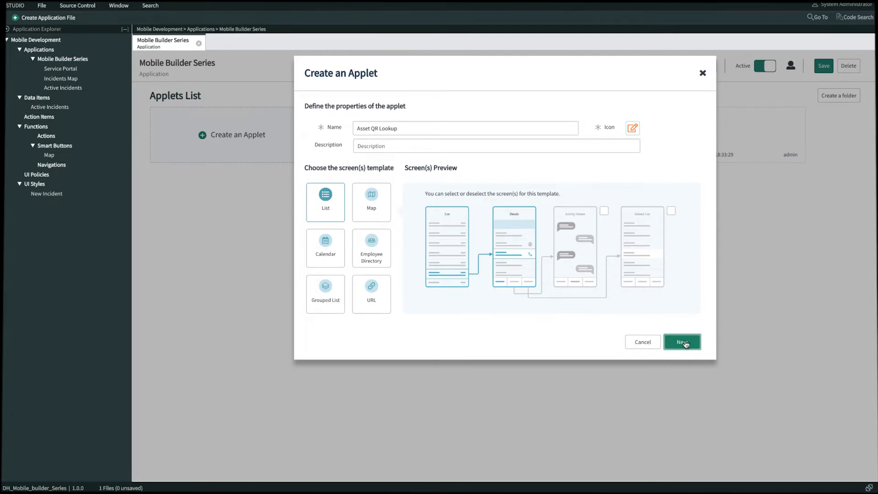
{"action": "left_click", "coordinate": [682, 342]}
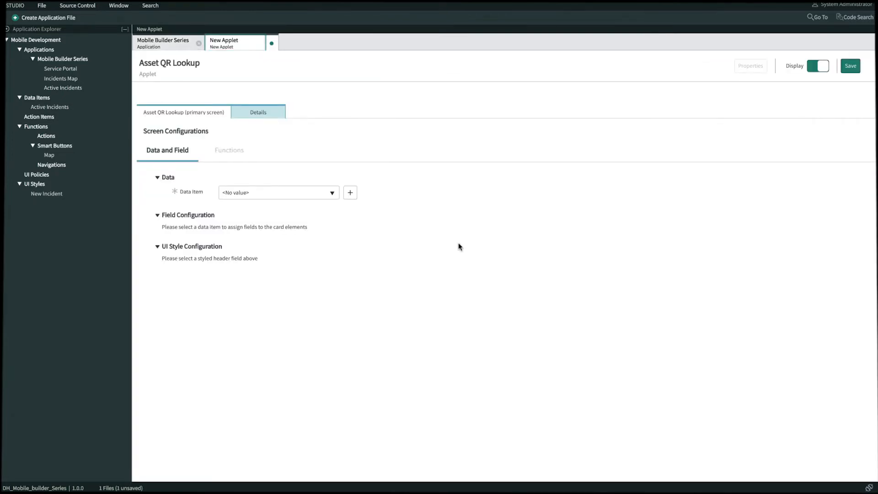
{"action": "mouse_move", "coordinate": [350, 193]}
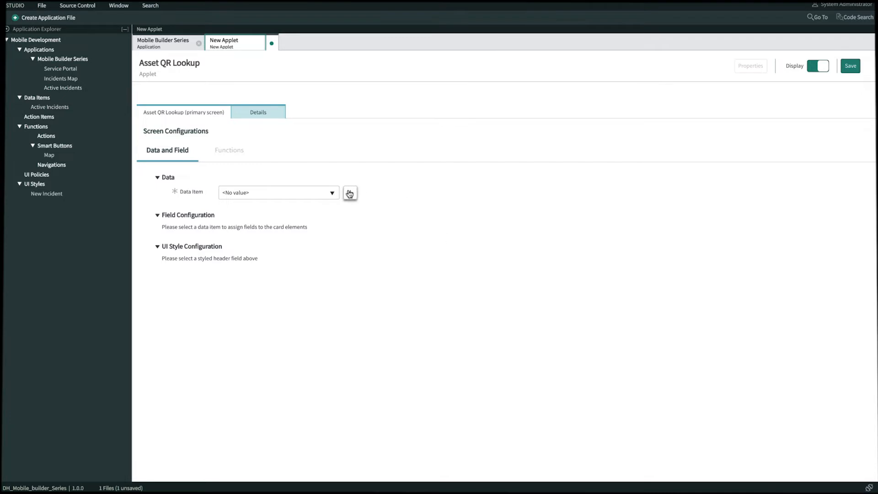
- Add a data item 'Asset by QR' on the Asset [alm_asset] table and save it
{"action": "left_click", "coordinate": [350, 193]}
{"action": "type", "text": "Asset"}
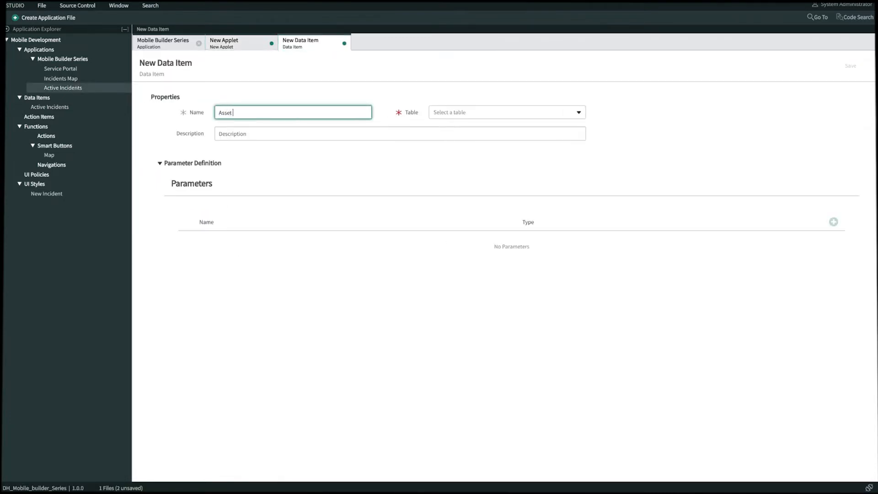
{"action": "left_click", "coordinate": [504, 112]}
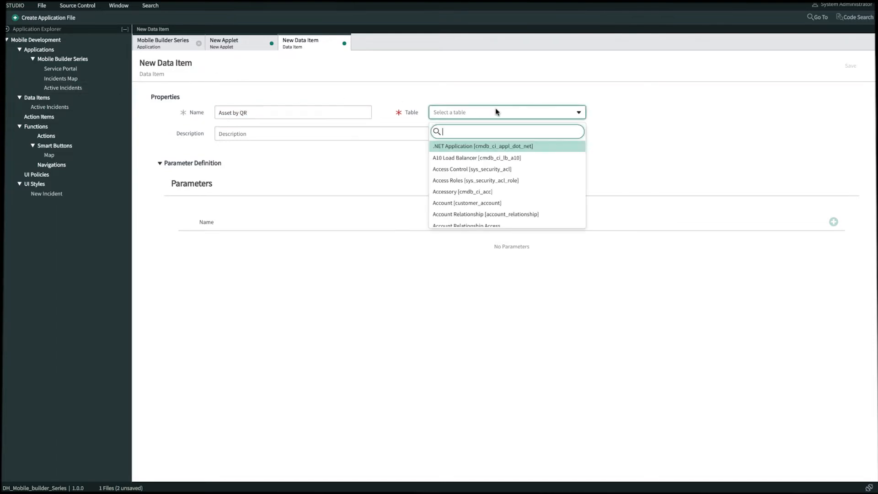
{"action": "type", "text": "asset"}
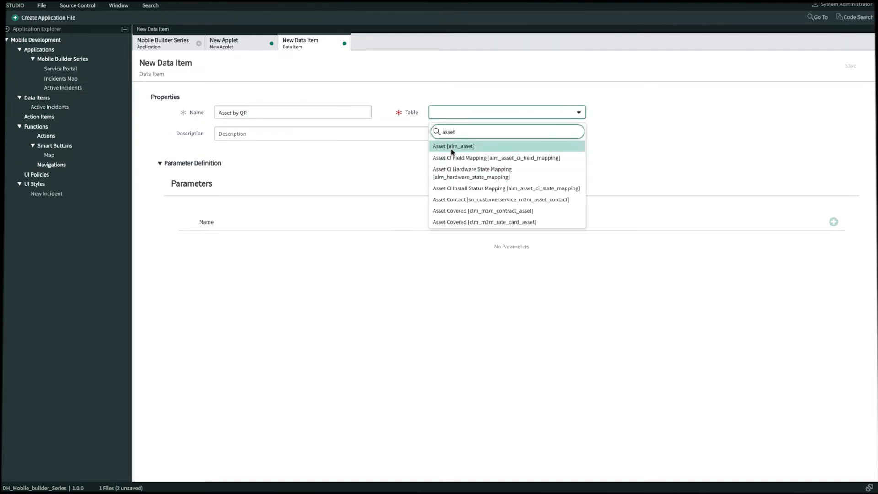
{"action": "left_click", "coordinate": [454, 147]}
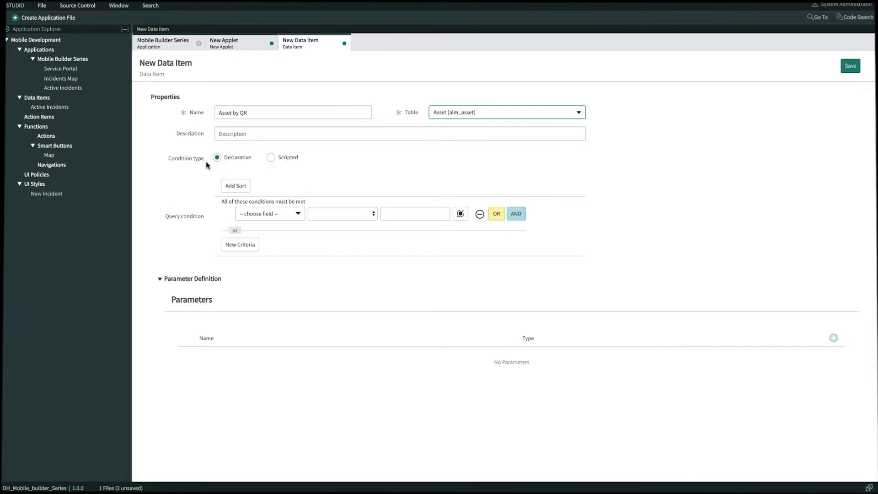
{"action": "mouse_move", "coordinate": [449, 175]}
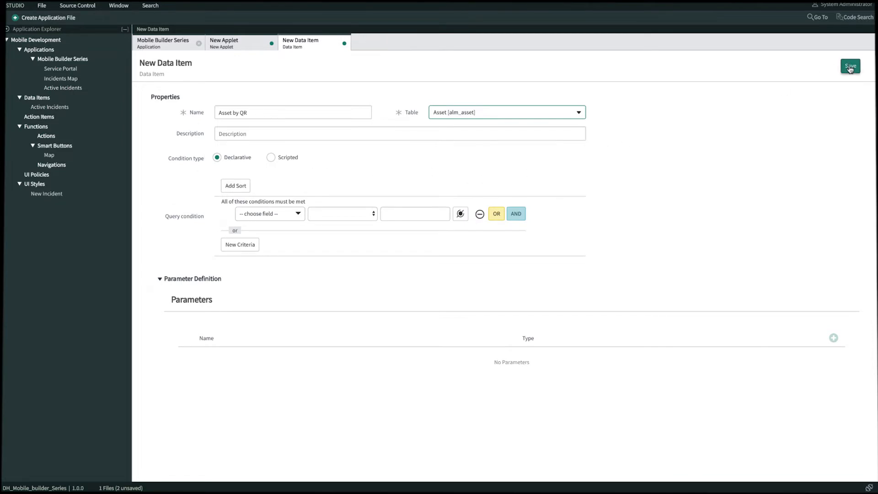
{"action": "left_click", "coordinate": [850, 66]}
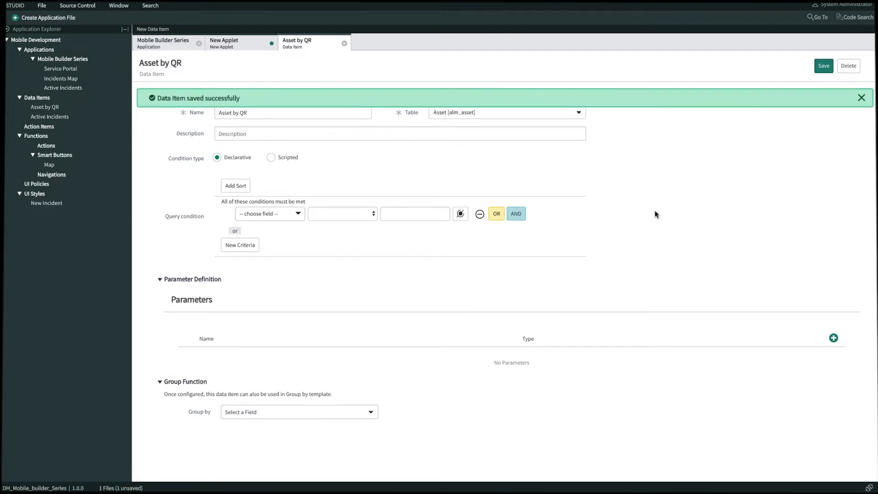
- Add a String parameter named 'Asset Tag' to the Asset by QR data item
{"action": "left_click", "coordinate": [861, 98]}
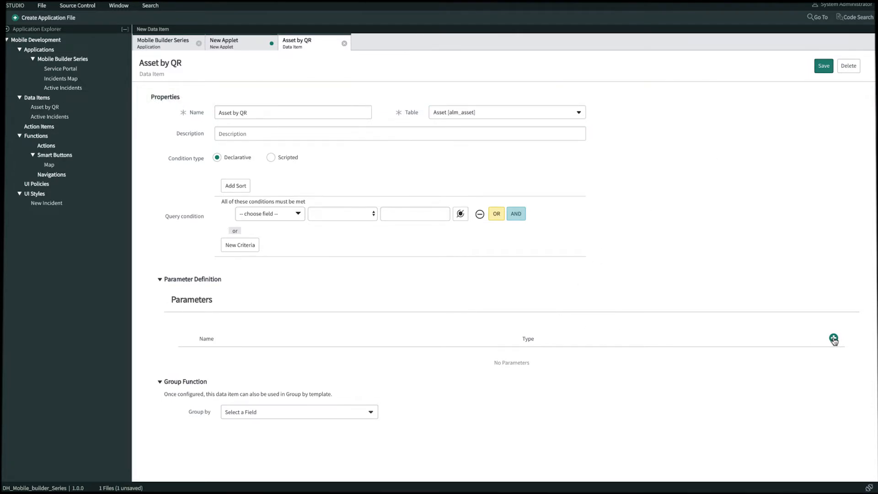
{"action": "left_click", "coordinate": [834, 339]}
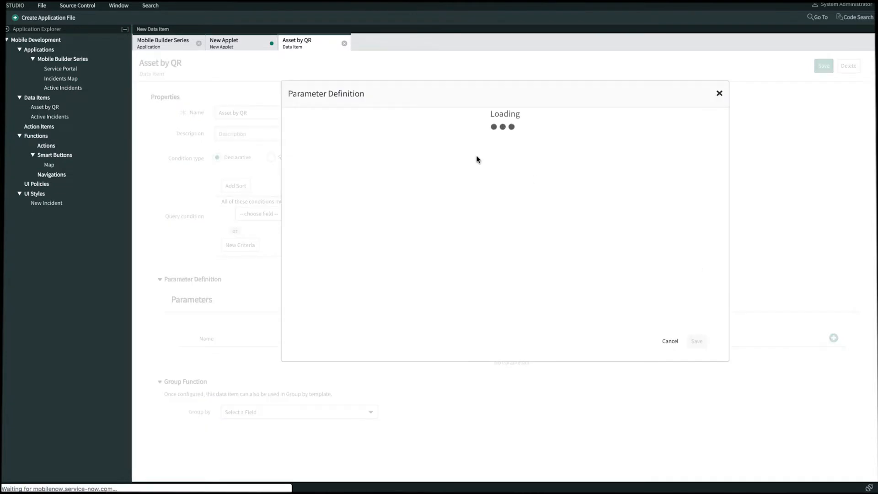
{"action": "type", "text": "Asset Tag"}
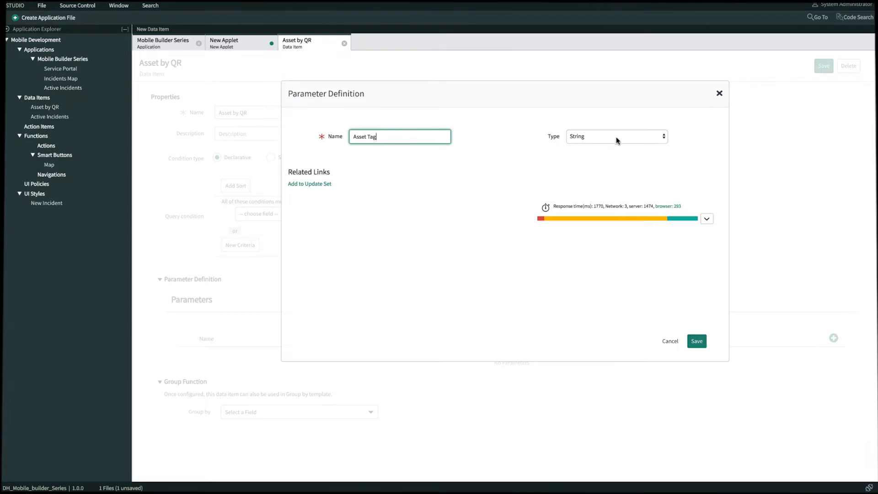
{"action": "left_click", "coordinate": [616, 137]}
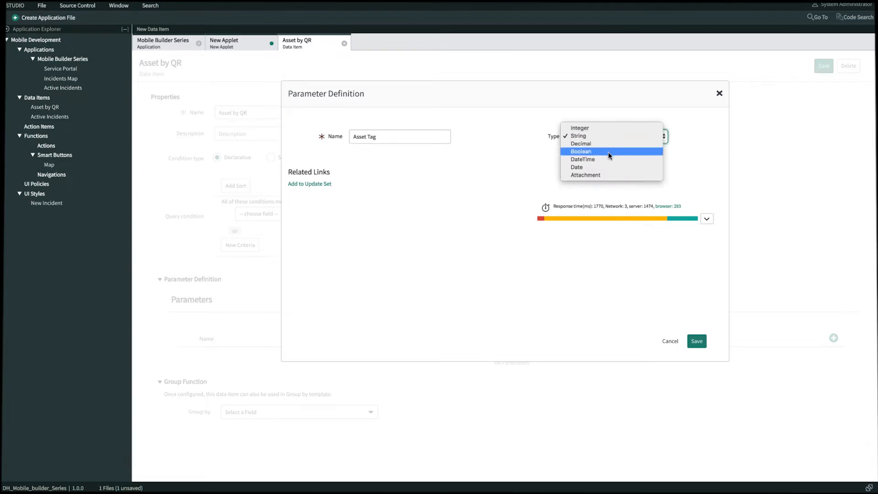
{"action": "left_click", "coordinate": [579, 135]}
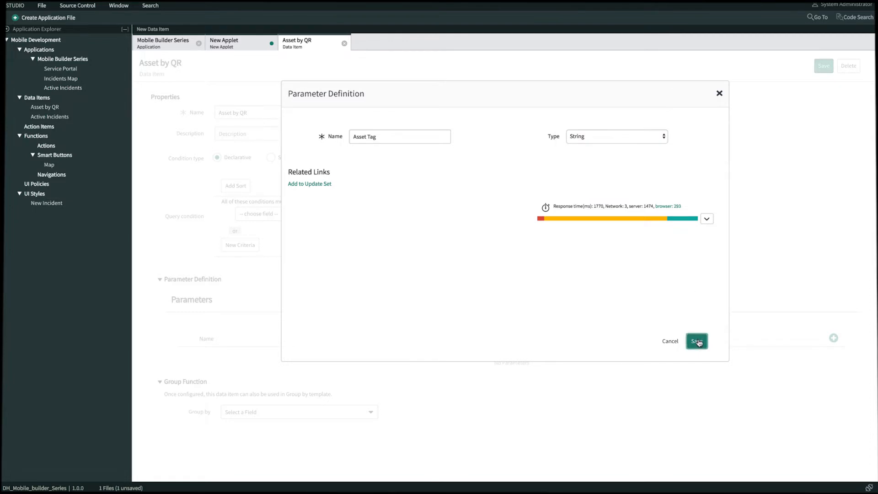
{"action": "left_click", "coordinate": [696, 341]}
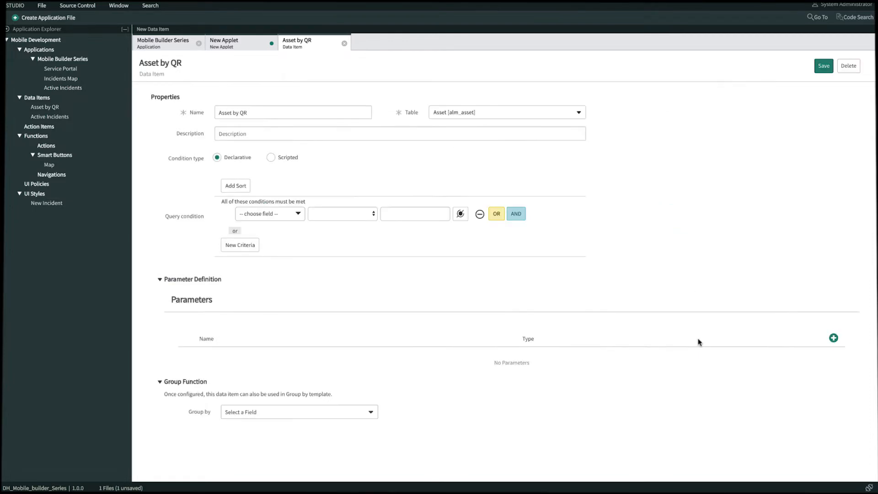
{"action": "left_click", "coordinate": [833, 337]}
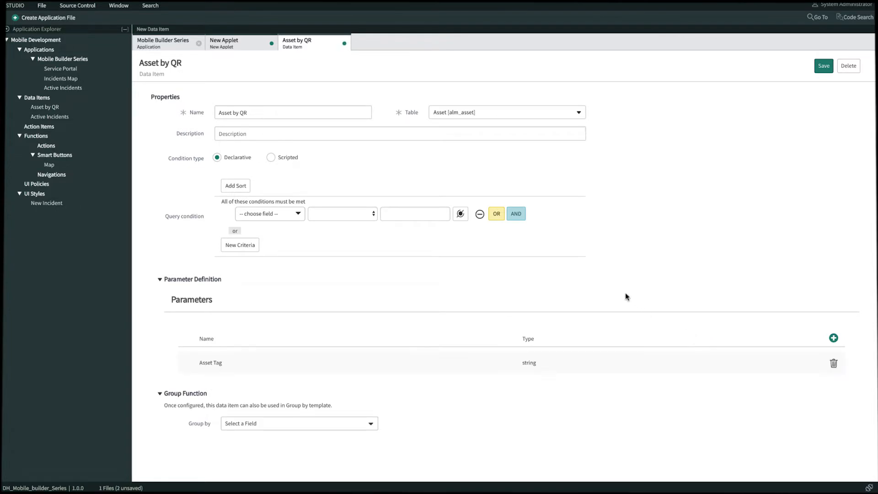
{"action": "mouse_move", "coordinate": [460, 169]}
{"action": "type", "text": "ass"}
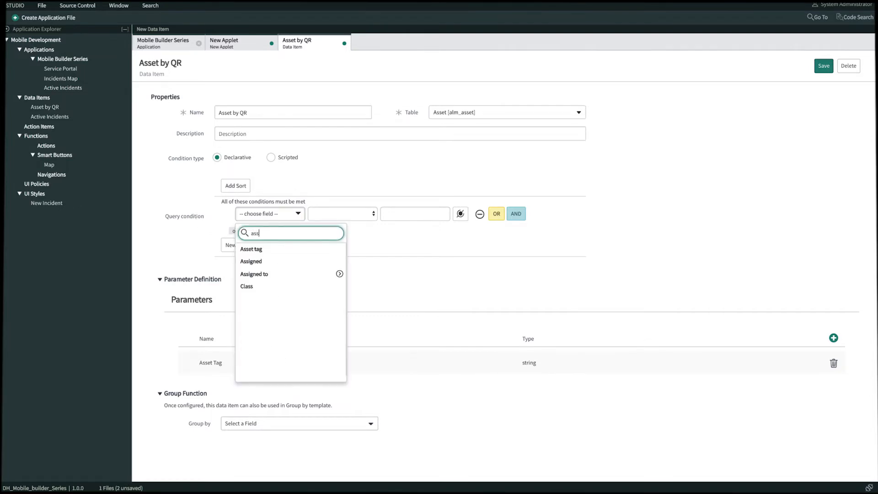
- Set the condition 'Asset tag is' the Asset Tag parameter, save, and return to the applet
{"action": "left_click", "coordinate": [251, 249]}
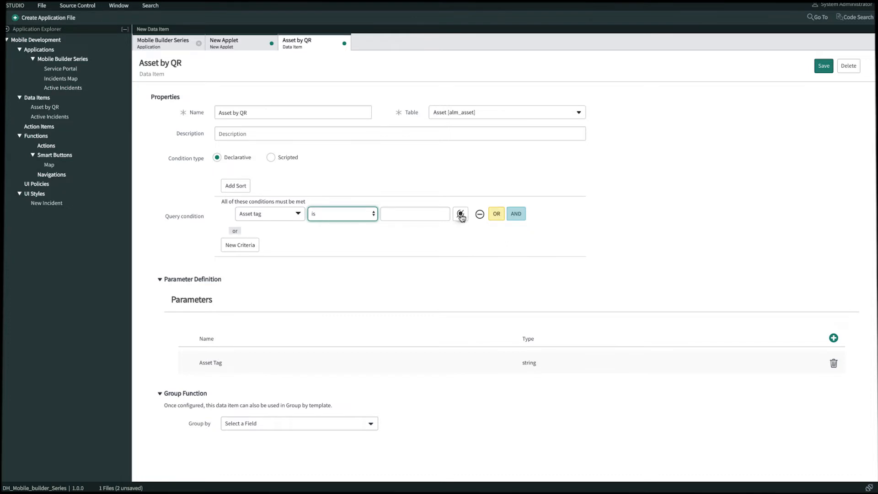
{"action": "left_click", "coordinate": [460, 214]}
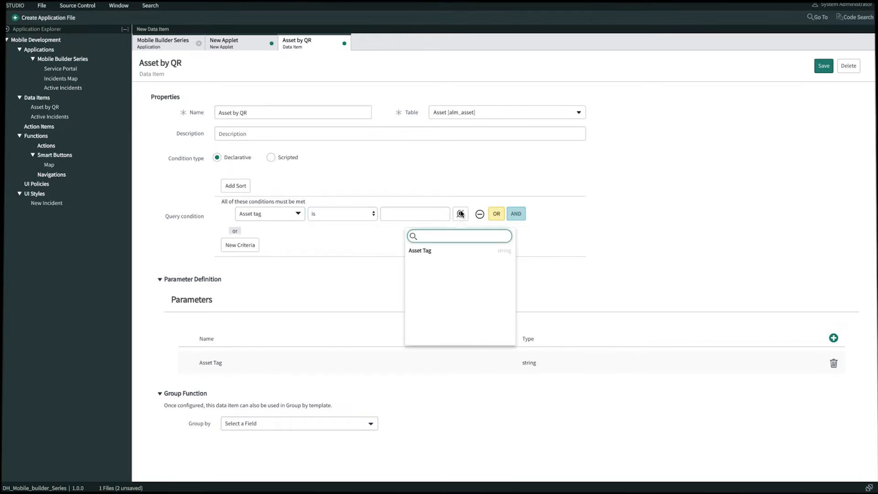
{"action": "left_click", "coordinate": [419, 250]}
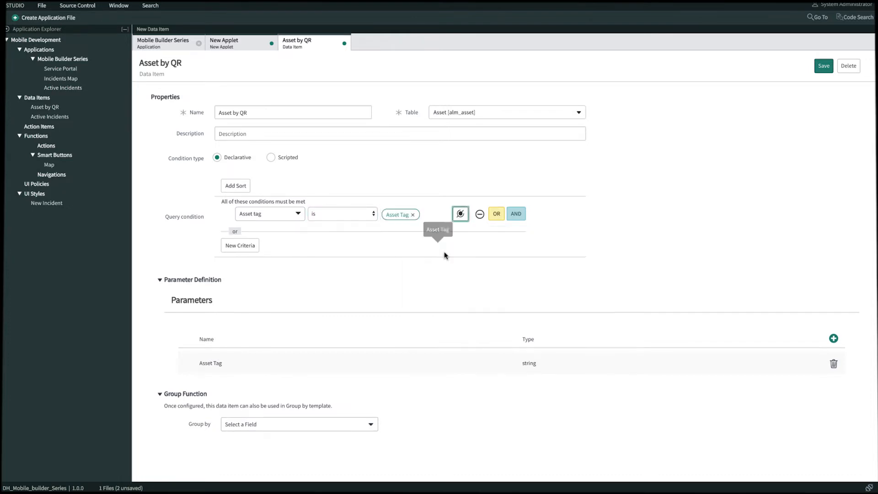
{"action": "mouse_move", "coordinate": [751, 154]}
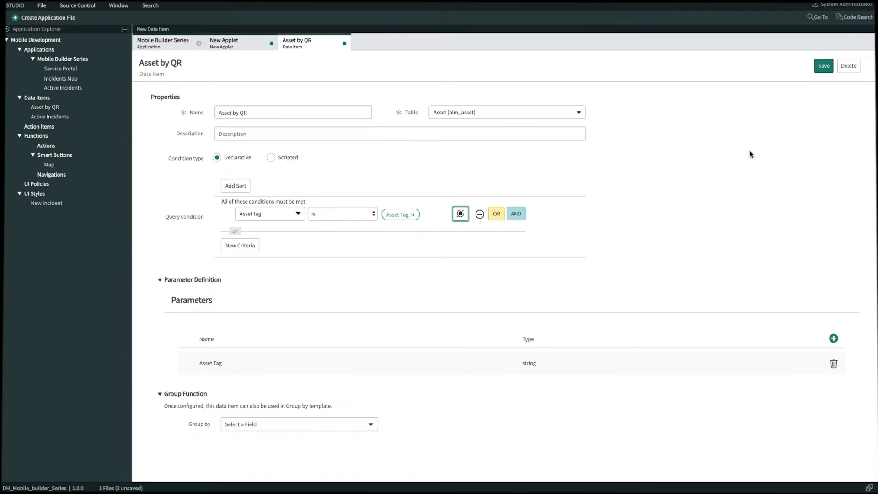
{"action": "left_click", "coordinate": [824, 65]}
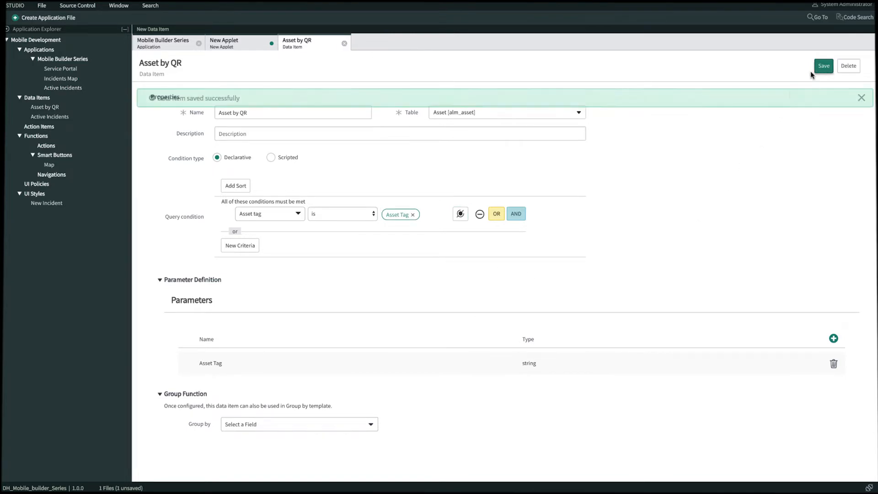
{"action": "left_click", "coordinate": [823, 65]}
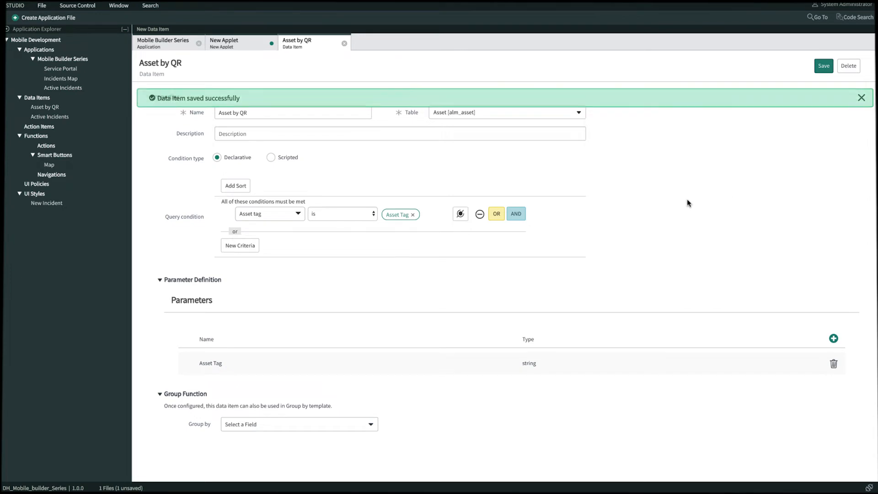
{"action": "left_click", "coordinate": [862, 98]}
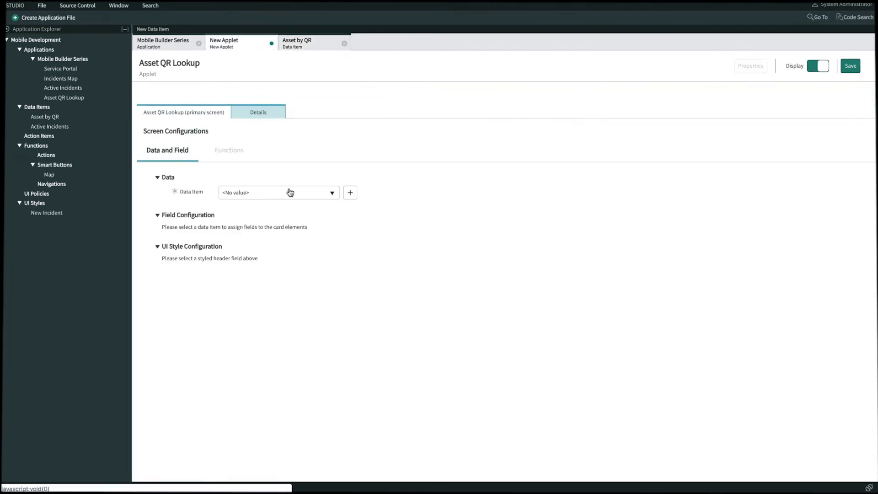
- Select Asset by QR as the applet's data item and save the applet
{"action": "left_click", "coordinate": [279, 192]}
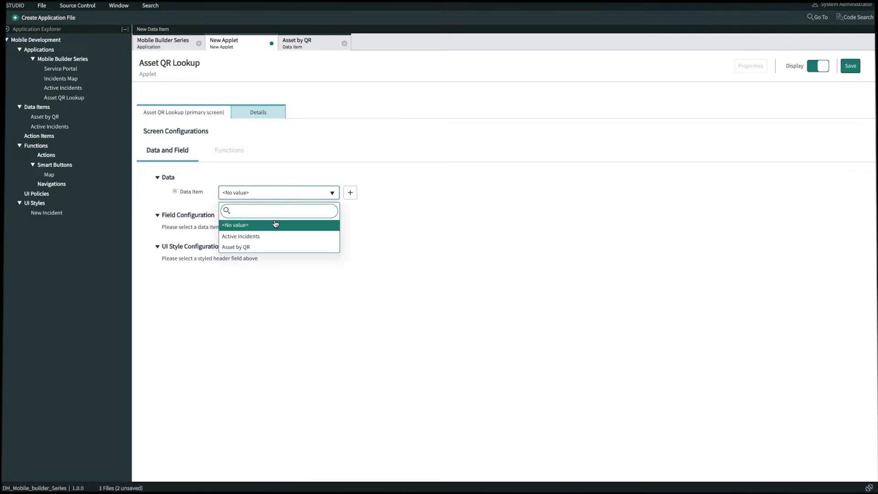
{"action": "left_click", "coordinate": [236, 247]}
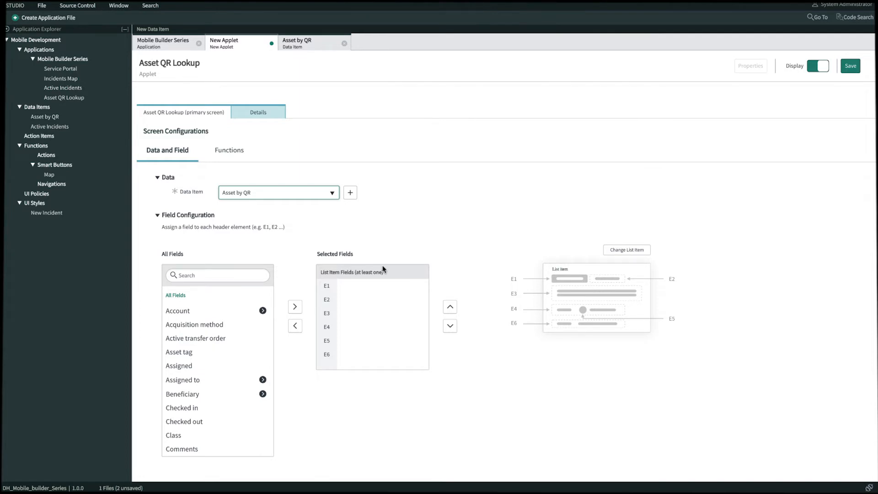
{"action": "mouse_move", "coordinate": [662, 153]}
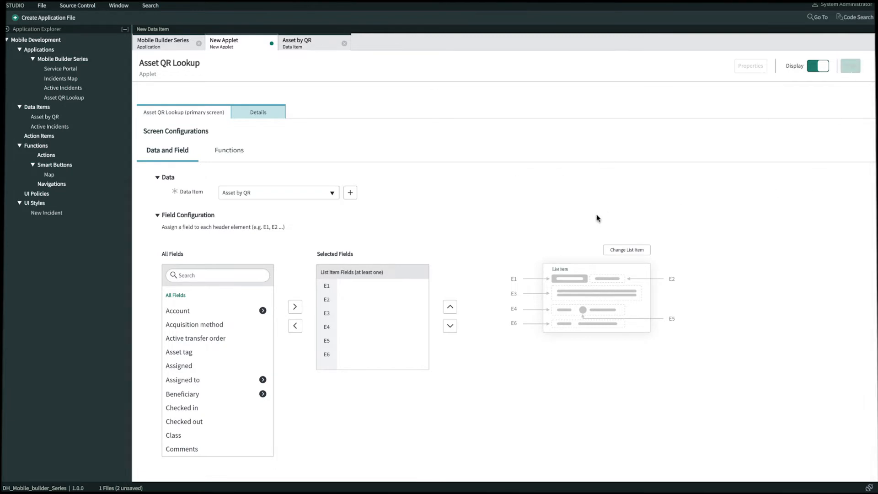
{"action": "left_click", "coordinate": [824, 66]}
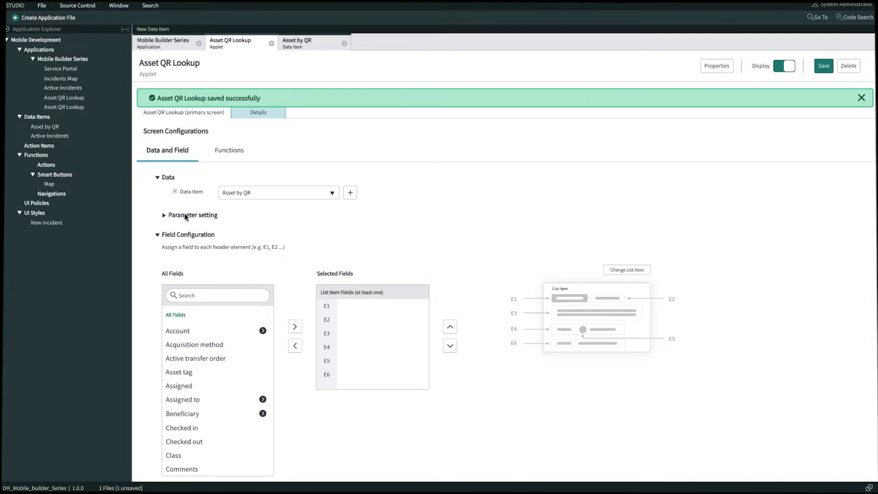
- Expand Parameter setting to show the Asset Tag mapping and its text user input
{"action": "left_click", "coordinate": [165, 215]}
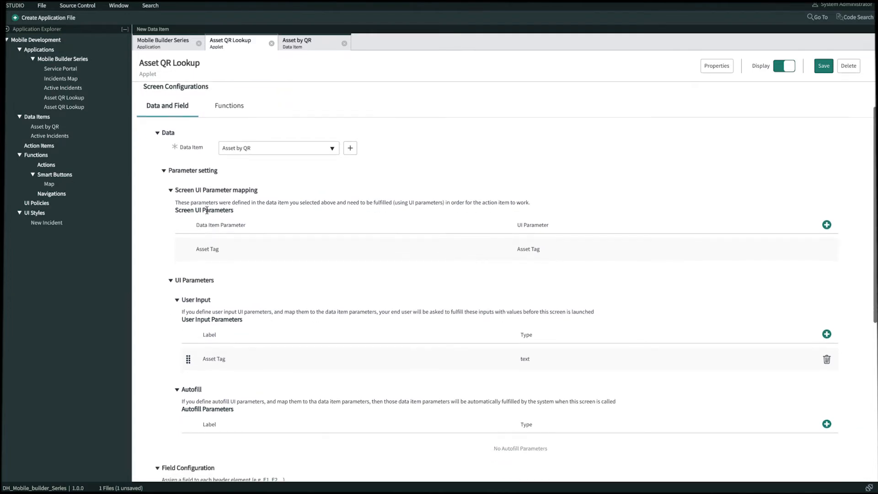
{"action": "scroll", "scroll_direction": "down", "scroll_amount": 3}
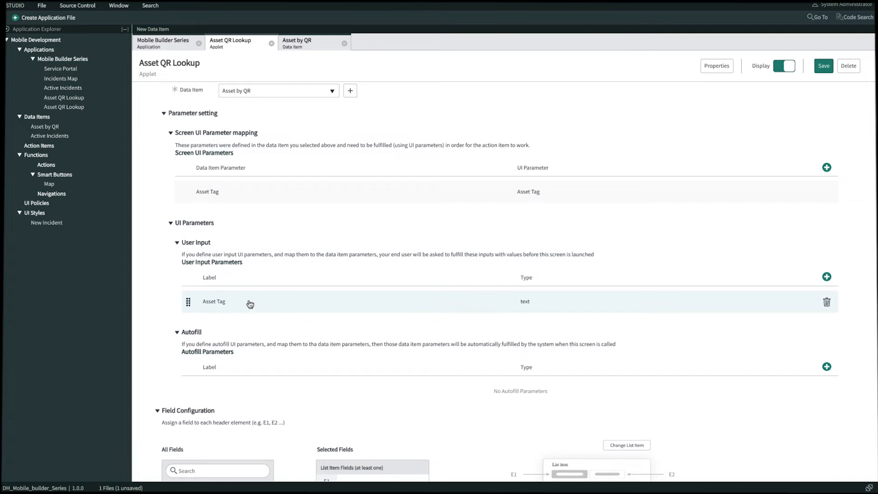
{"action": "mouse_move", "coordinate": [275, 304]}
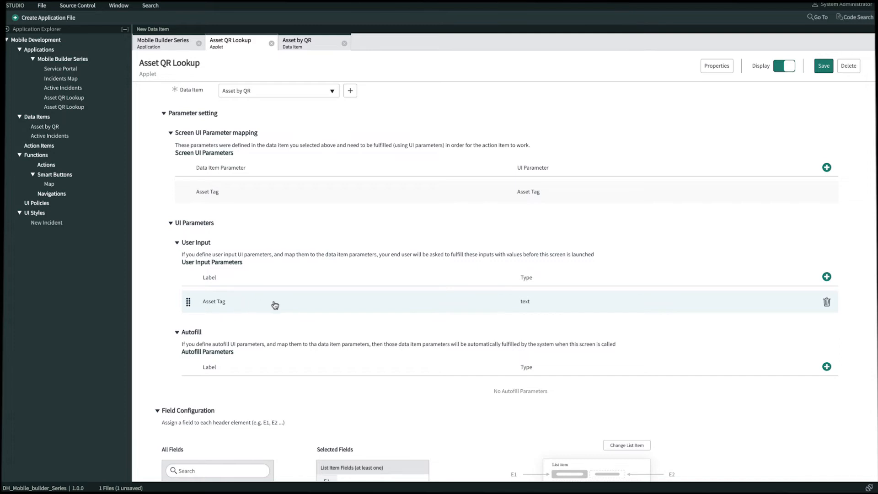
- Set the Asset Tag user input to QR/Barcode with Default value type None
{"action": "left_click", "coordinate": [214, 301]}
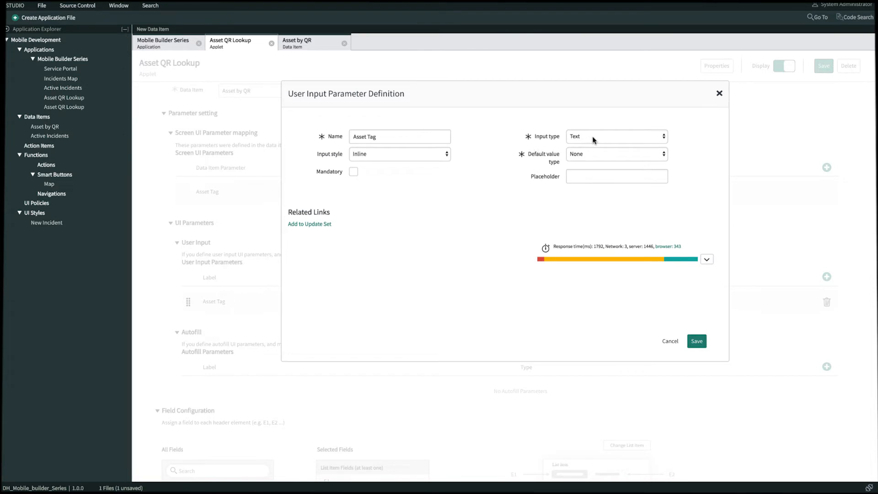
{"action": "mouse_move", "coordinate": [601, 141]}
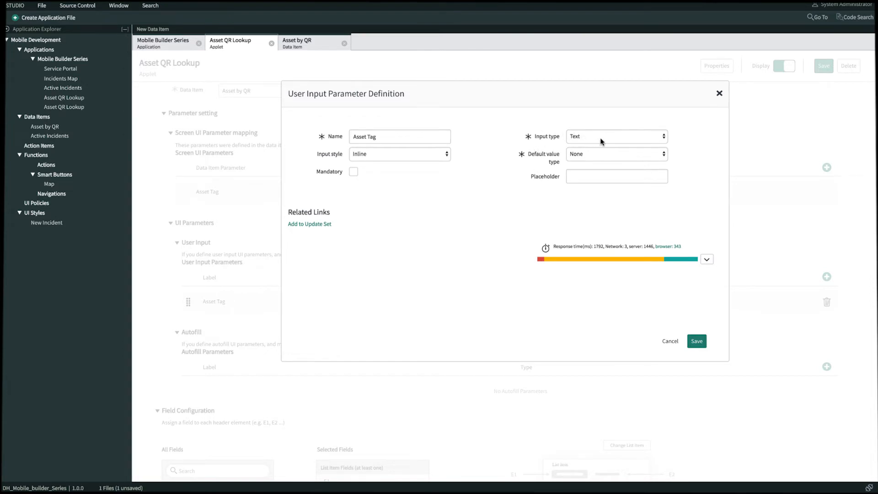
{"action": "left_click", "coordinate": [617, 136]}
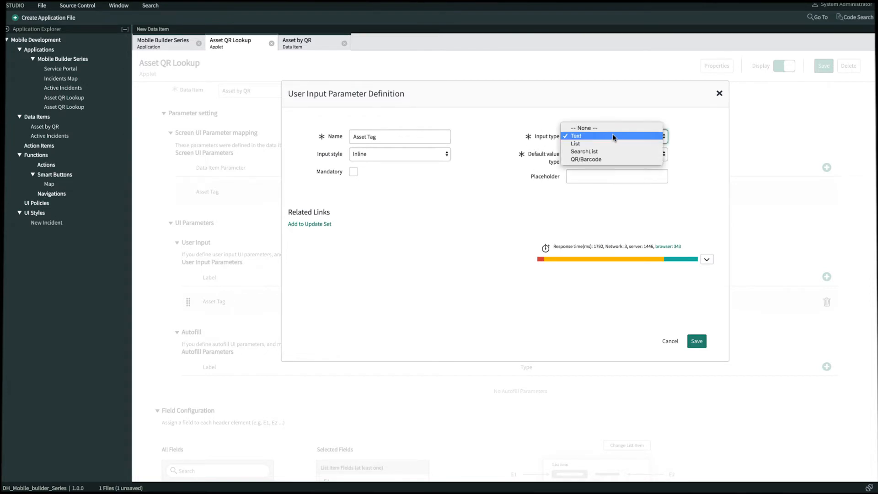
{"action": "mouse_move", "coordinate": [586, 159]}
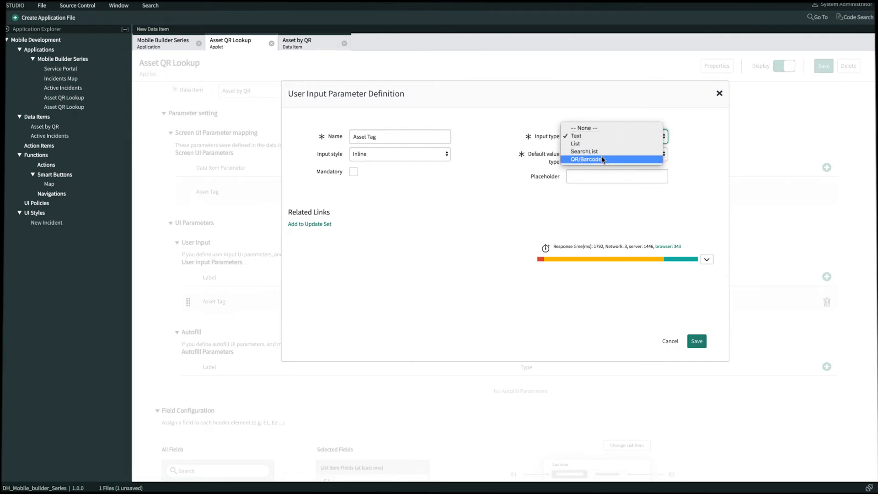
{"action": "mouse_move", "coordinate": [596, 147]}
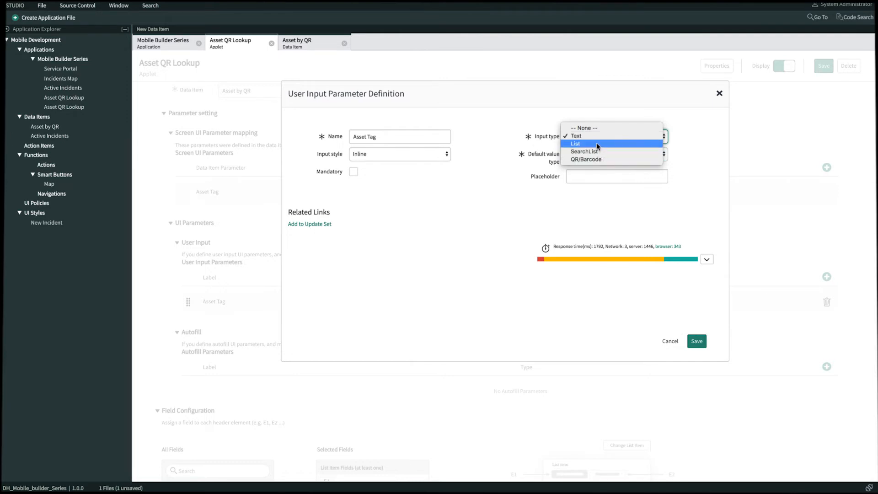
{"action": "mouse_move", "coordinate": [587, 159]}
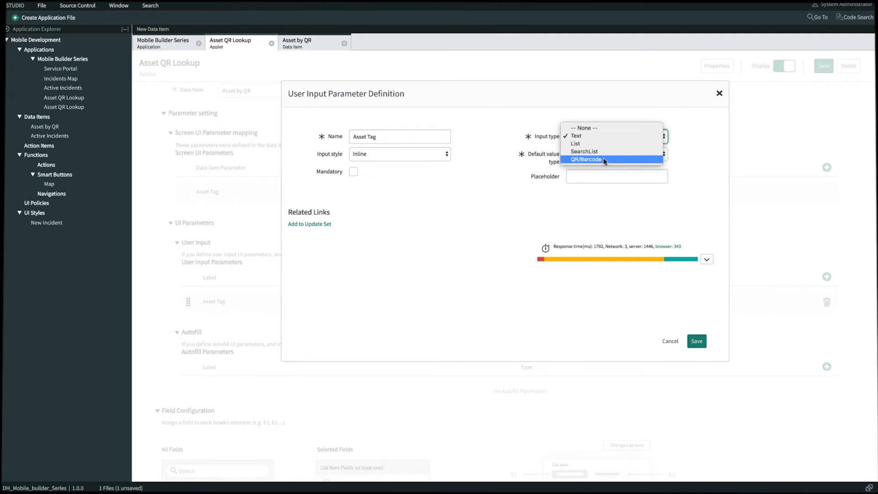
{"action": "left_click", "coordinate": [587, 160]}
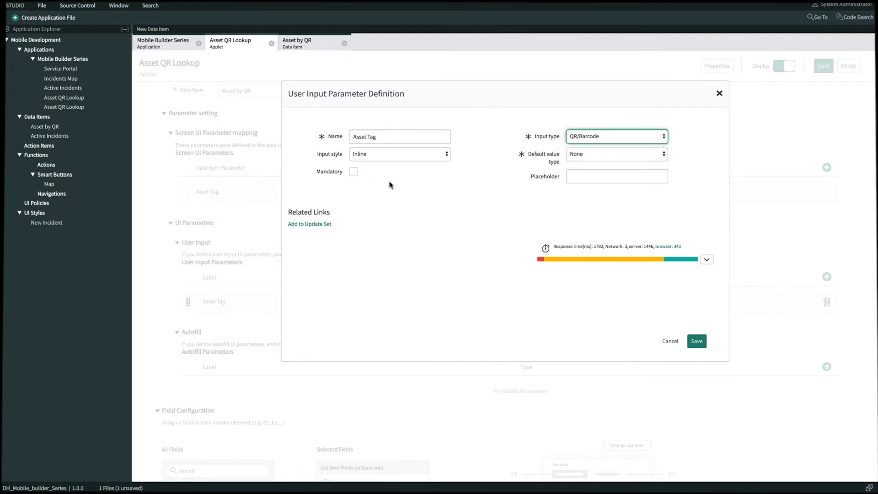
{"action": "mouse_move", "coordinate": [452, 174]}
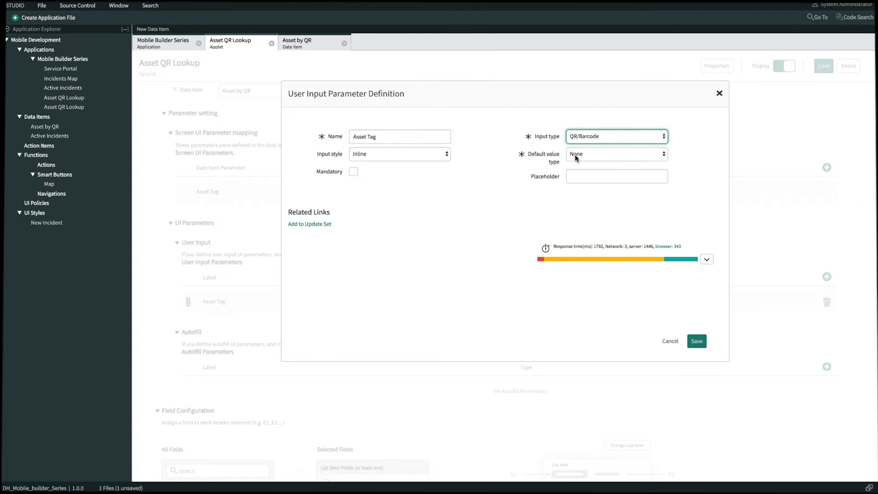
{"action": "left_click", "coordinate": [616, 154]}
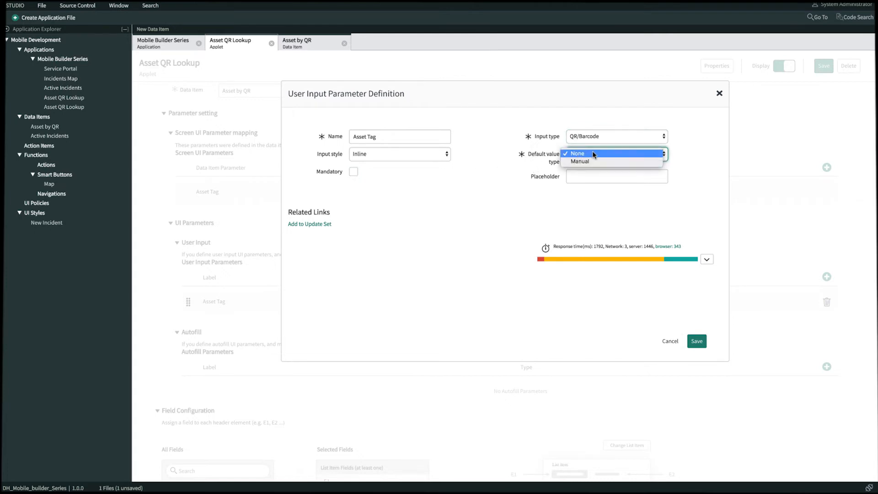
{"action": "left_click", "coordinate": [576, 153]}
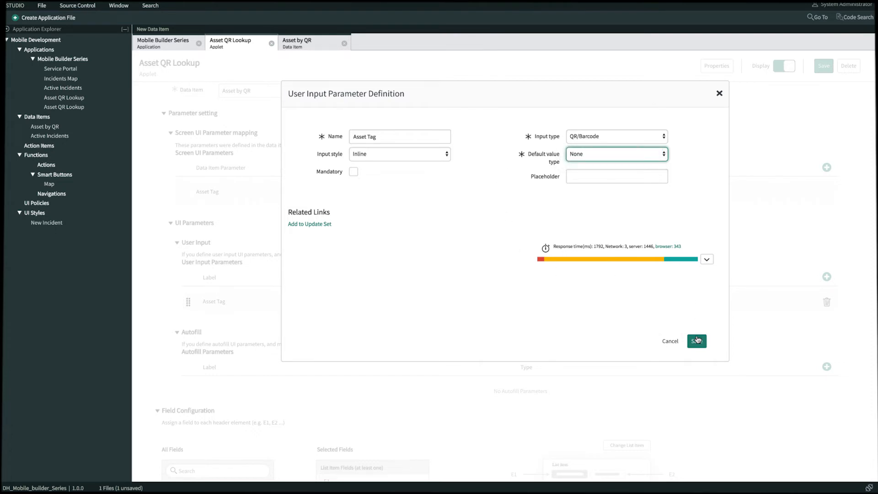
{"action": "left_click", "coordinate": [697, 340]}
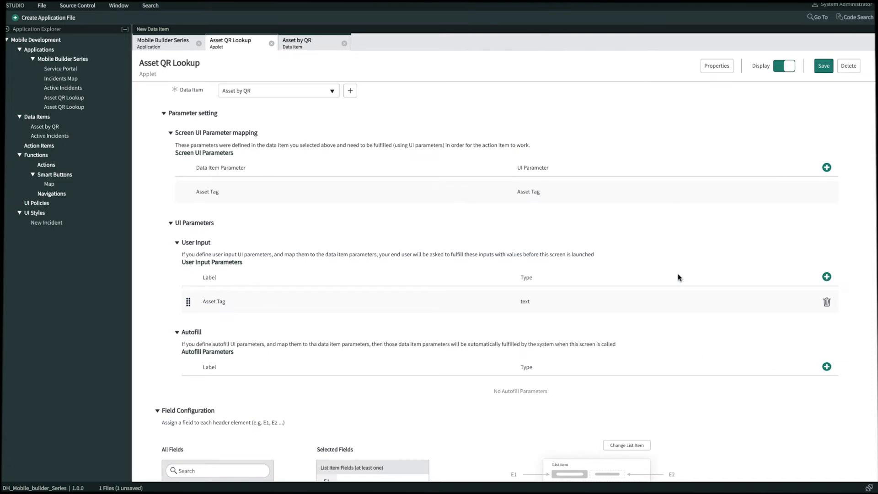
- Save the applet with the QR/Barcode Asset Tag input configuration
{"action": "left_click", "coordinate": [525, 301]}
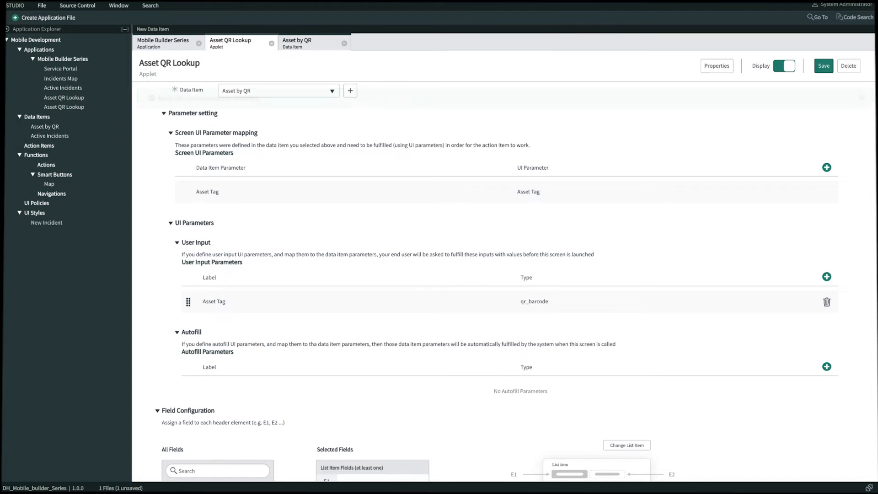
{"action": "left_click", "coordinate": [823, 66]}
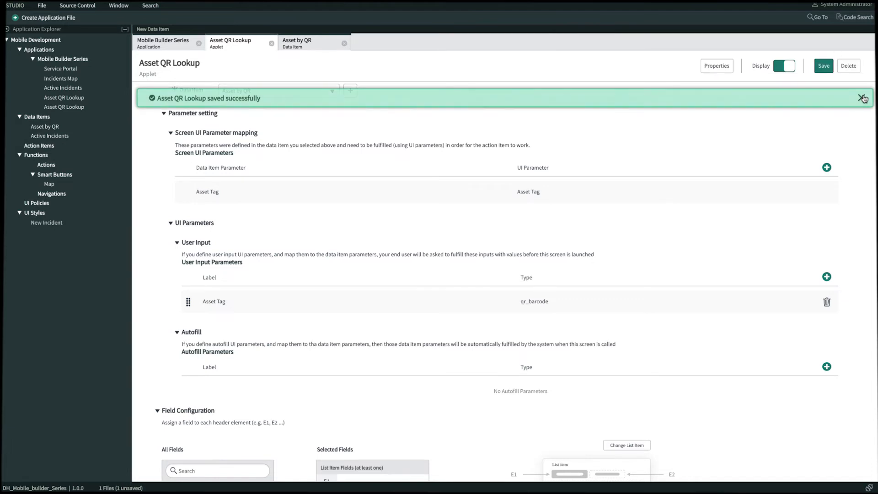
{"action": "left_click", "coordinate": [864, 98]}
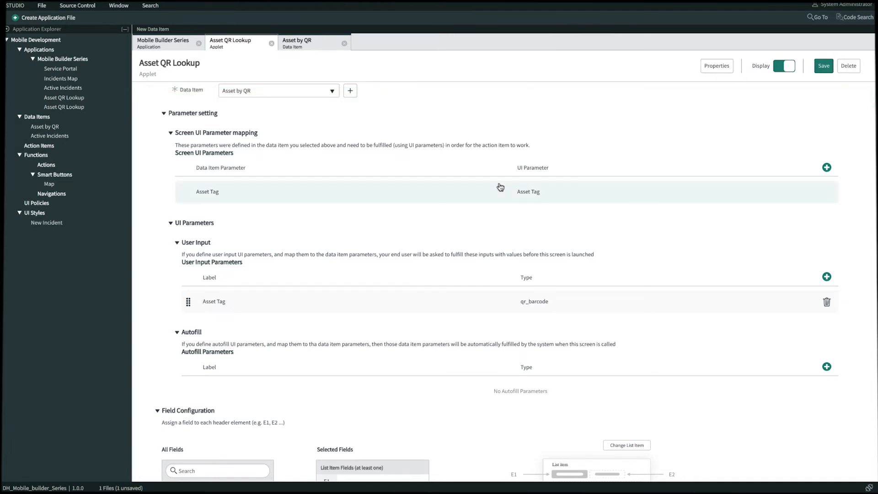
- Choose the P-12345678 'In Transit' card as the new list item pattern
{"action": "scroll", "scroll_direction": "down", "scroll_amount": 3}
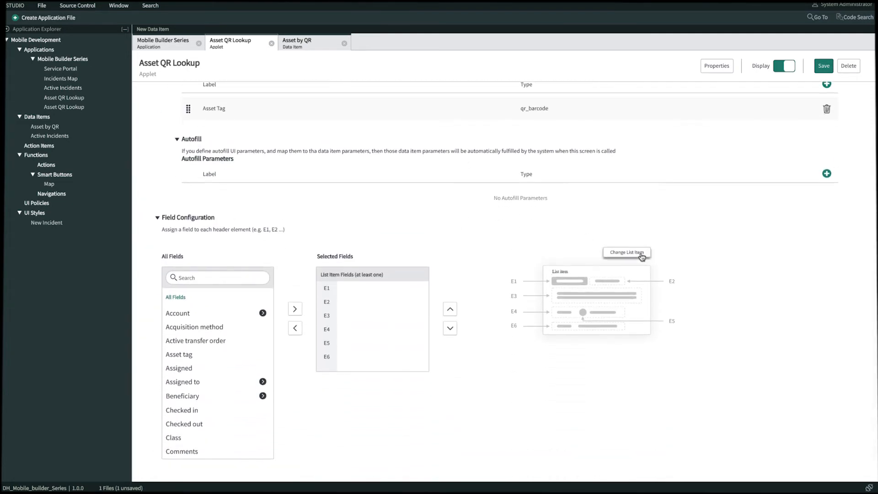
{"action": "left_click", "coordinate": [625, 253]}
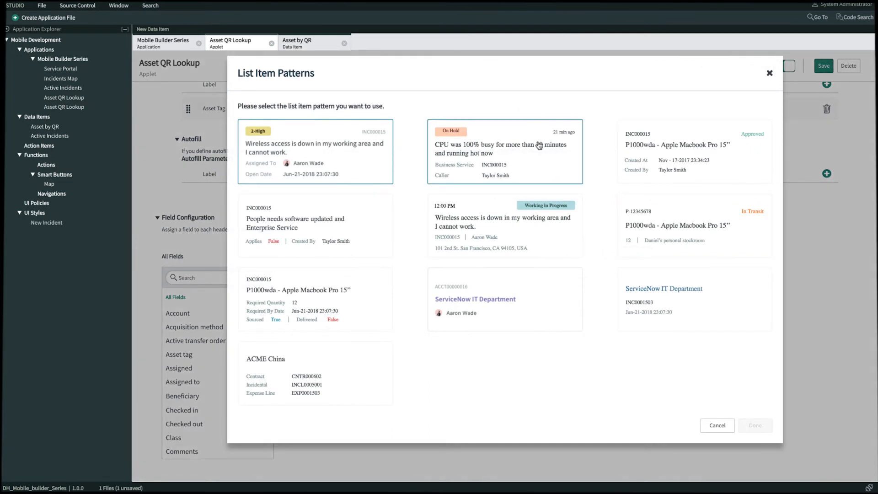
{"action": "left_click", "coordinate": [693, 225]}
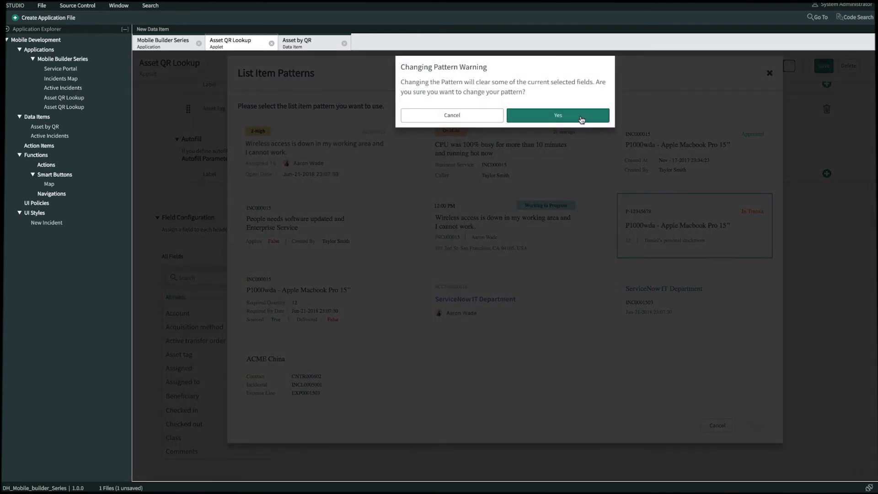
- Apply the new pattern, fill E1–E5 with Asset tag, State, Model, Quantity, Class, and save
{"action": "left_click", "coordinate": [557, 114]}
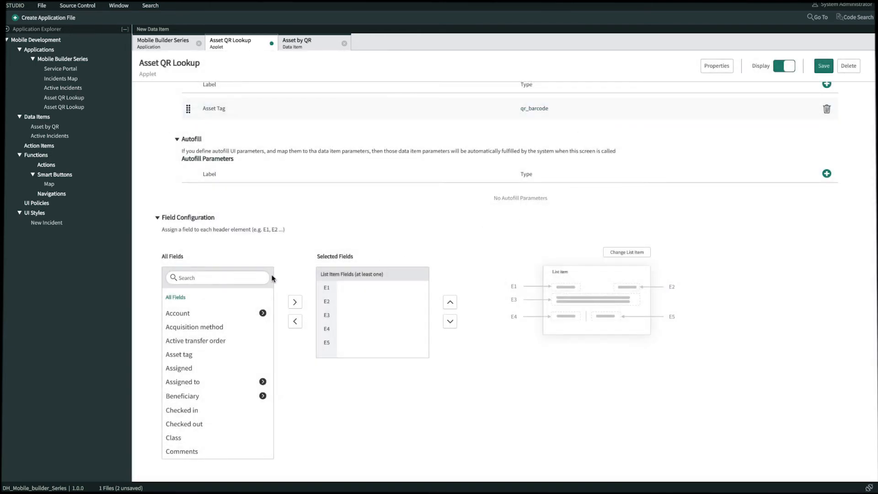
{"action": "mouse_move", "coordinate": [537, 272]}
{"action": "type", "text": "a"}
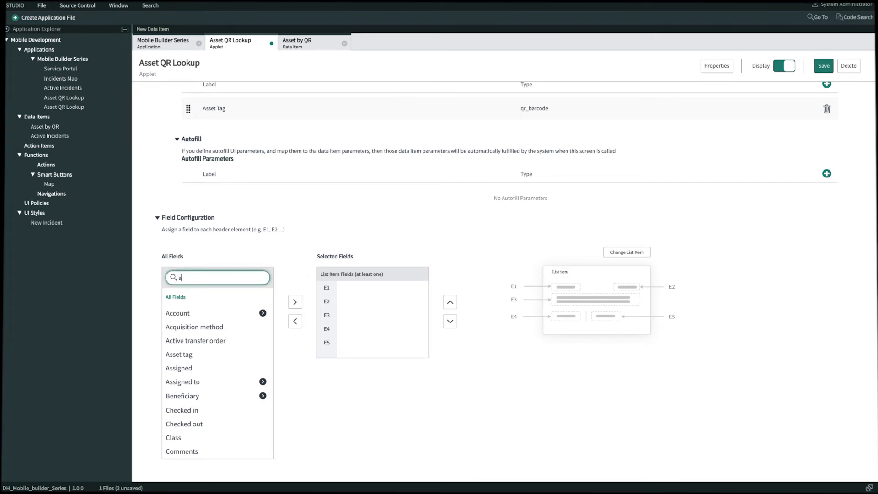
{"action": "type", "text": "sset tag"}
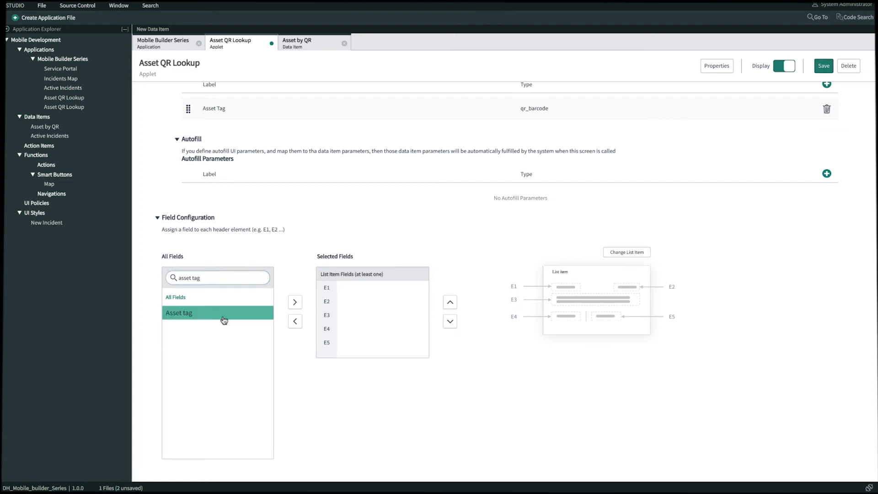
{"action": "left_click", "coordinate": [295, 302]}
{"action": "type", "text": "mod"}
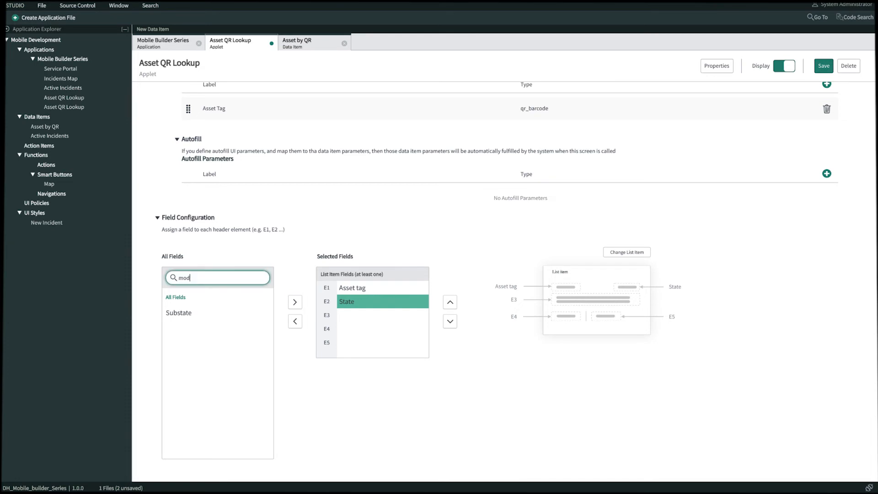
{"action": "type", "text": "el"}
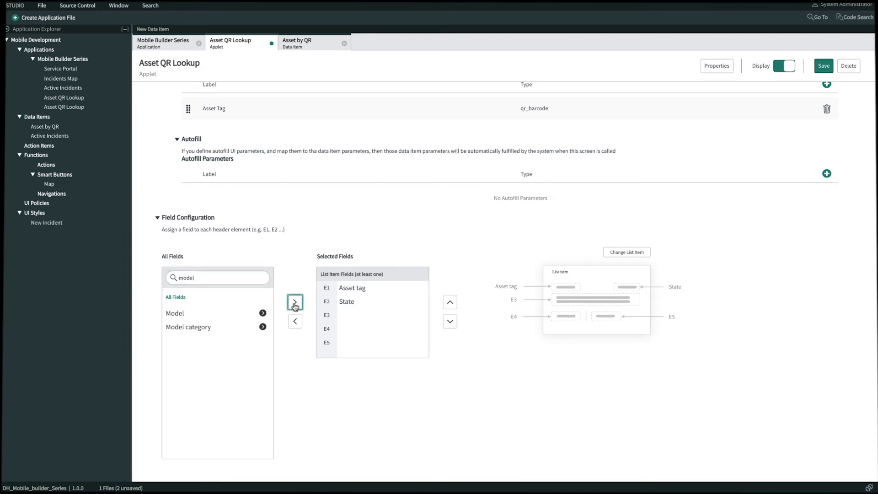
{"action": "left_click", "coordinate": [294, 302]}
{"action": "type", "text": "quantity"}
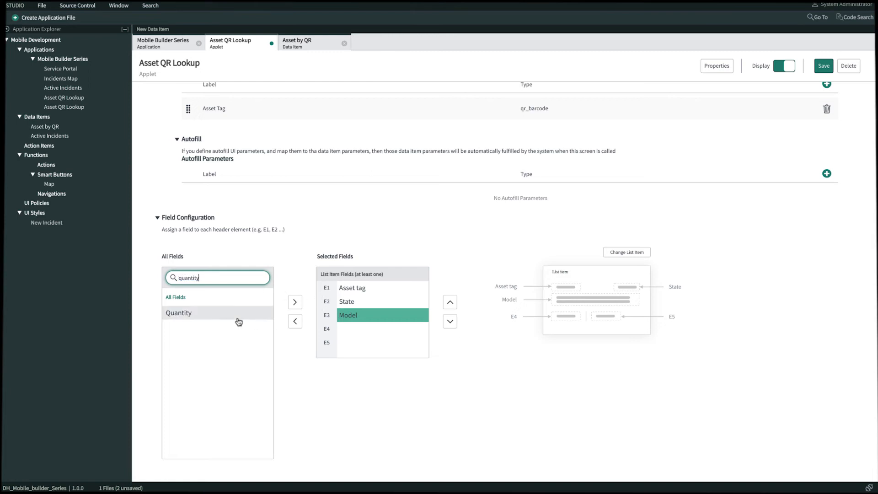
{"action": "left_click", "coordinate": [294, 302]}
{"action": "type", "text": "class"}
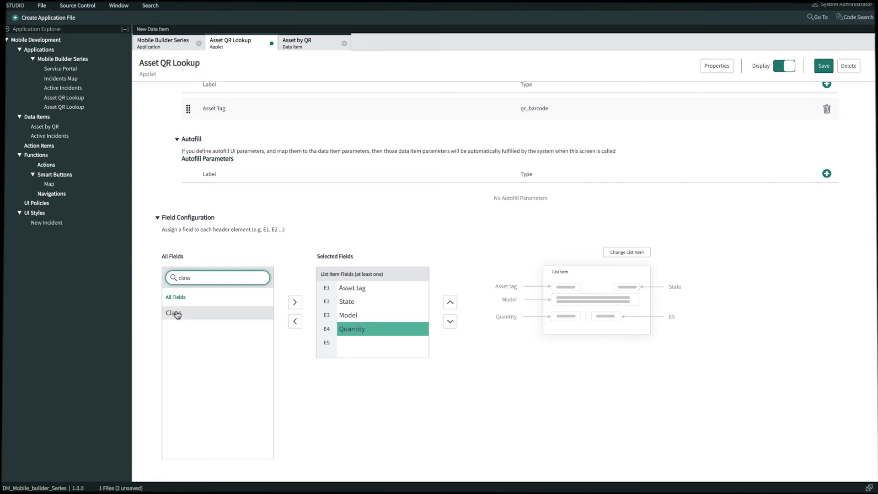
{"action": "left_click", "coordinate": [295, 302]}
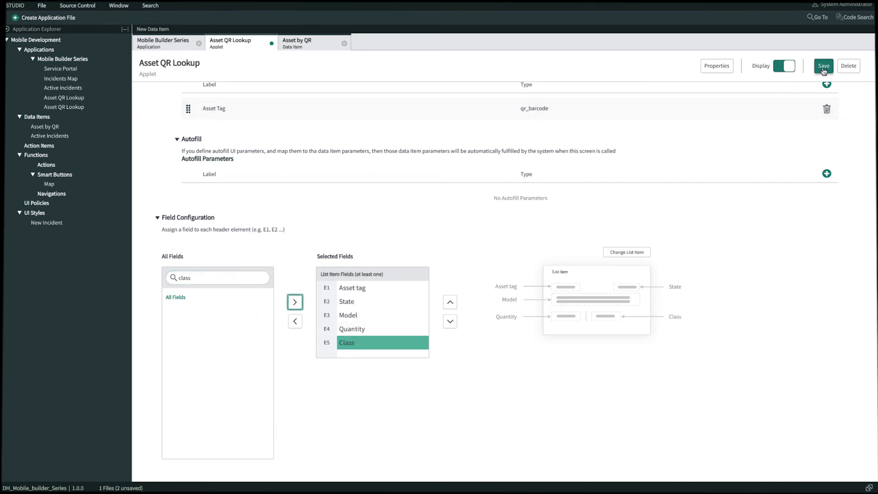
{"action": "left_click", "coordinate": [824, 66]}
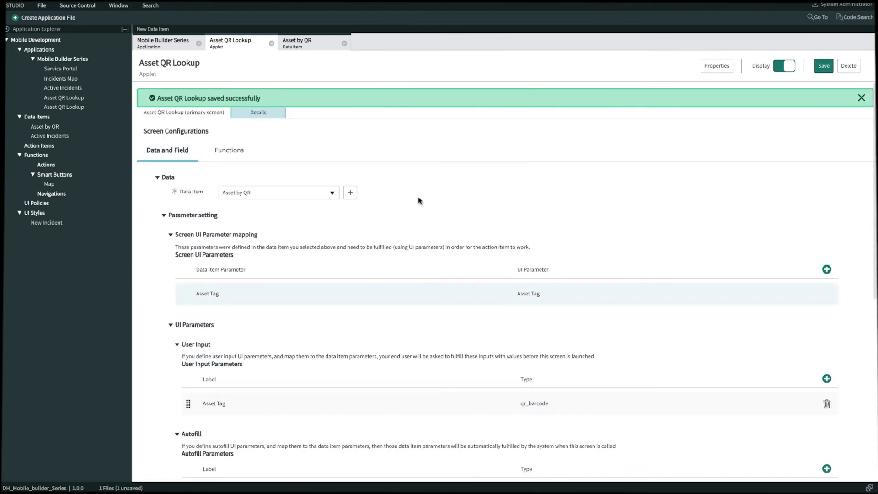
- On the Details screen, replace the header with the In Transit pattern
{"action": "left_click", "coordinate": [861, 98]}
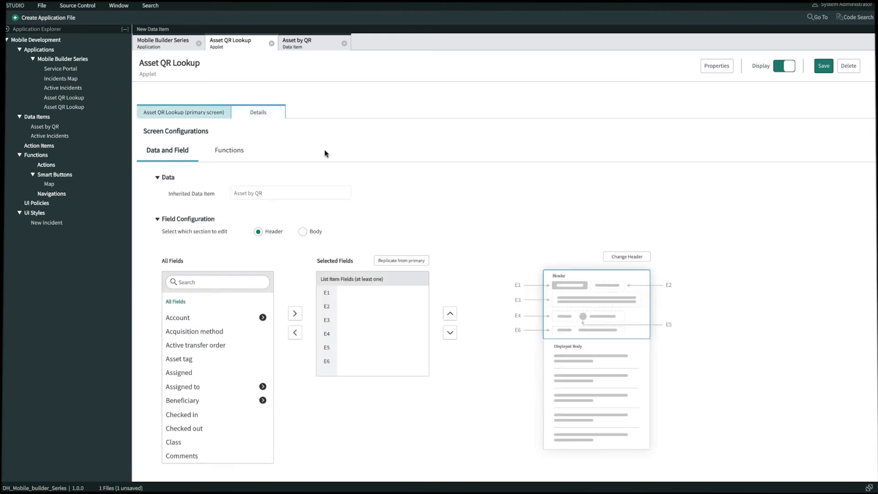
{"action": "mouse_move", "coordinate": [626, 259]}
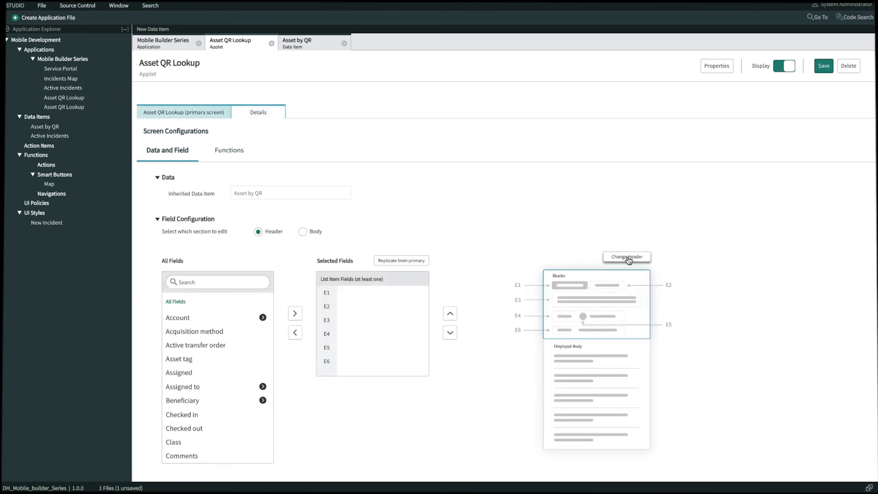
{"action": "left_click", "coordinate": [626, 257]}
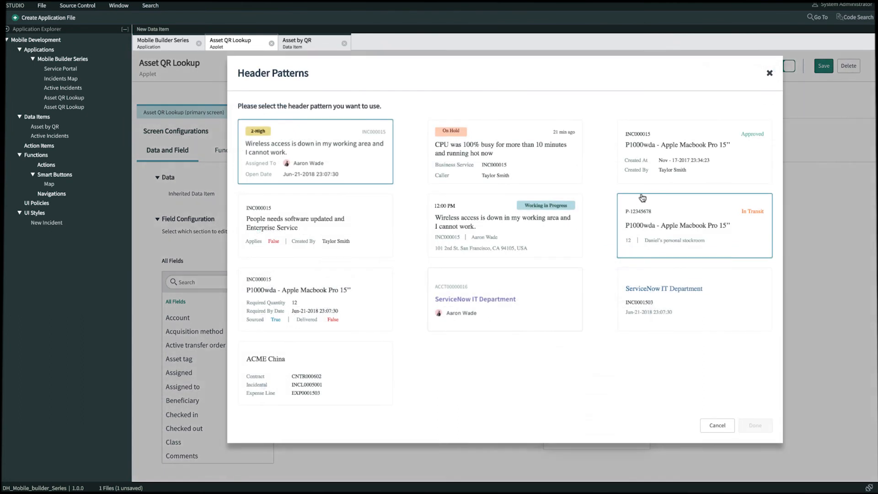
{"action": "left_click", "coordinate": [694, 225]}
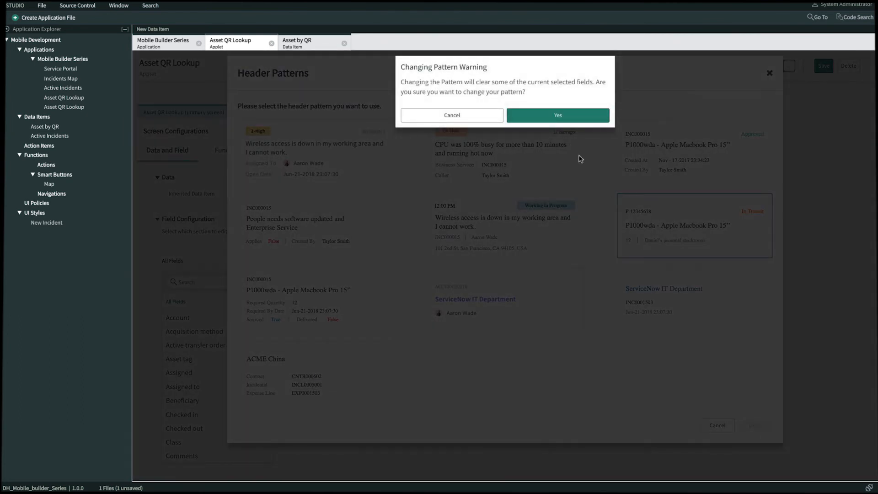
{"action": "left_click", "coordinate": [557, 115]}
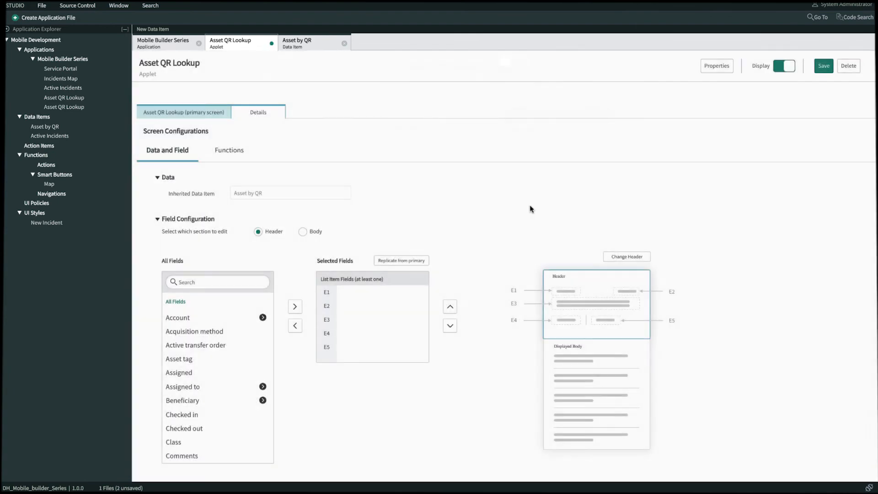
{"action": "mouse_move", "coordinate": [401, 260]}
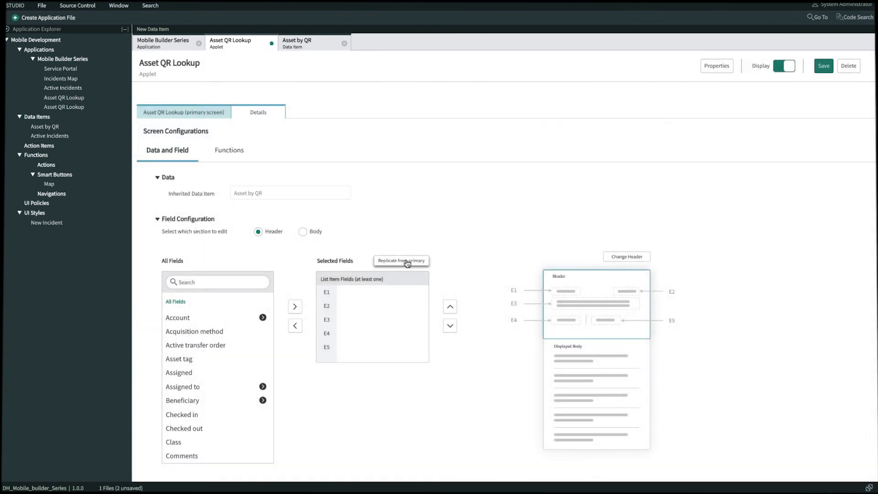
- Replicate the five list fields into the details header and add Assigned to to the details body
{"action": "left_click", "coordinate": [401, 261]}
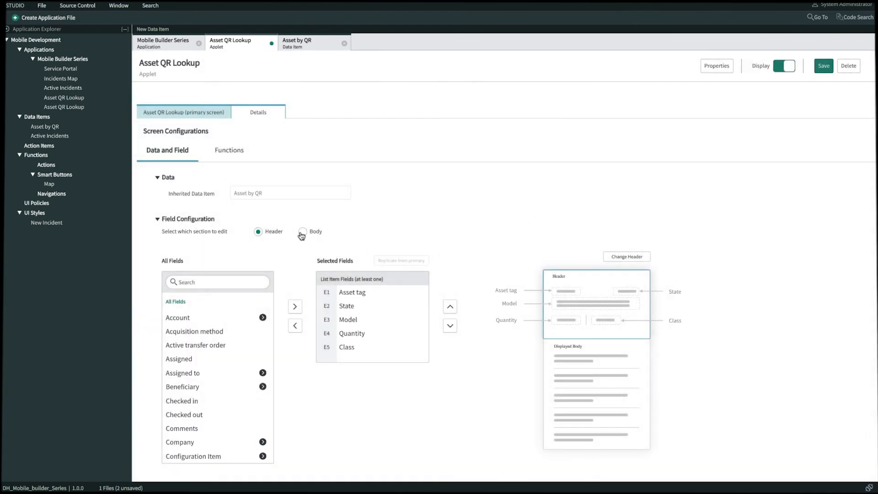
{"action": "left_click", "coordinate": [303, 232]}
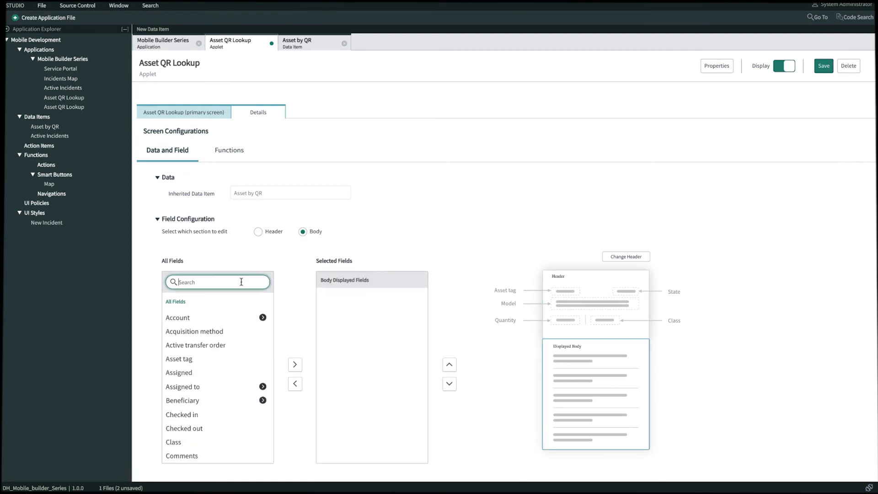
{"action": "type", "text": "desc"}
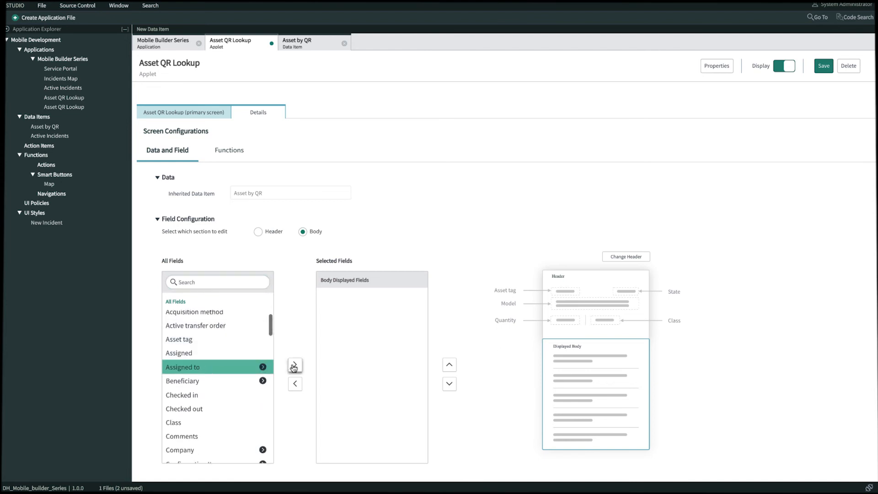
{"action": "left_click", "coordinate": [294, 365]}
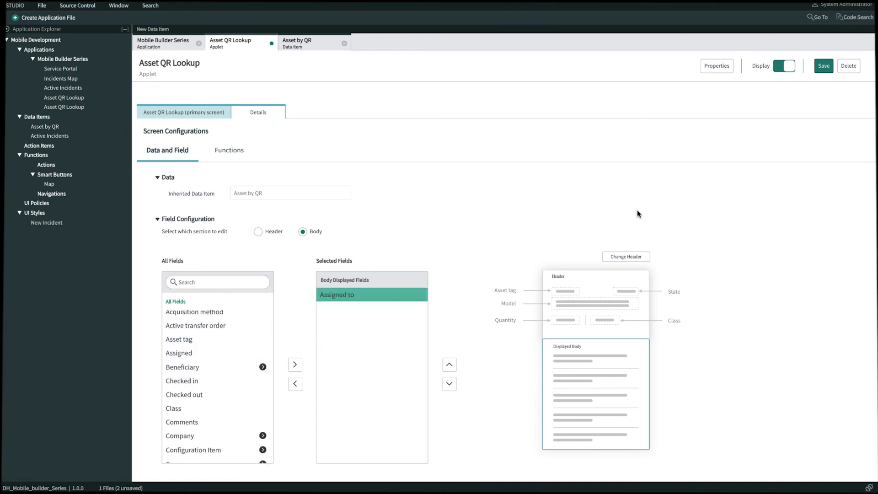
{"action": "left_click", "coordinate": [823, 66]}
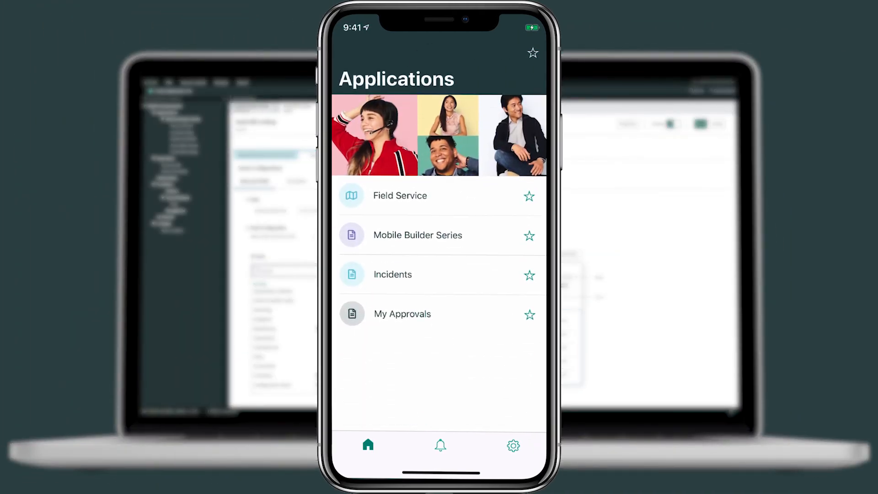
- In Mobile Builder Series, scan asset tag P1000211 and view the Brother laser printer details
{"action": "left_click", "coordinate": [418, 235]}
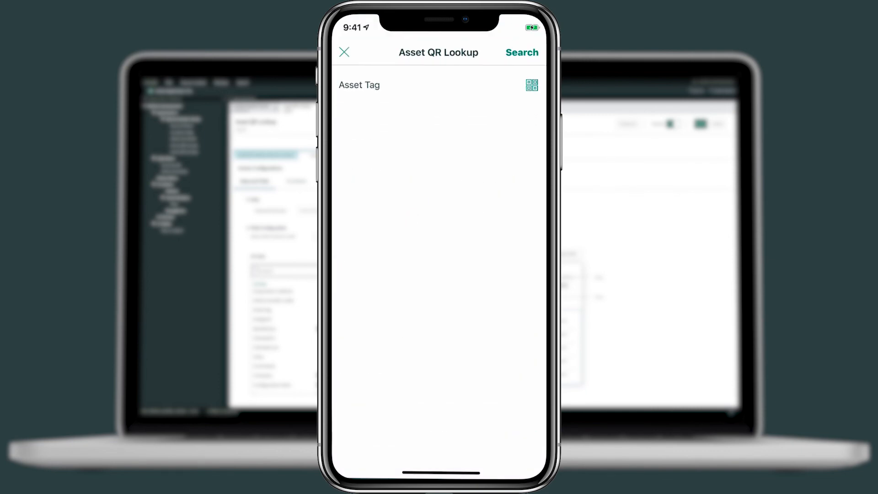
{"action": "left_click", "coordinate": [531, 85]}
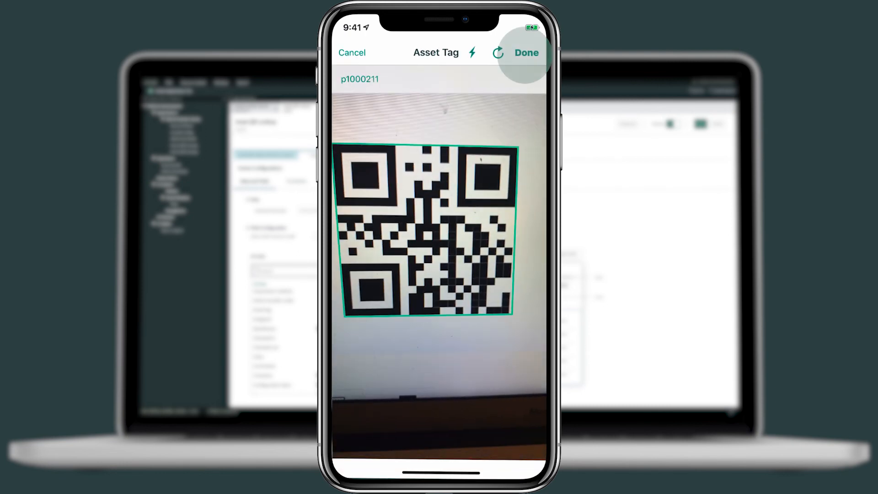
{"action": "left_click", "coordinate": [526, 53]}
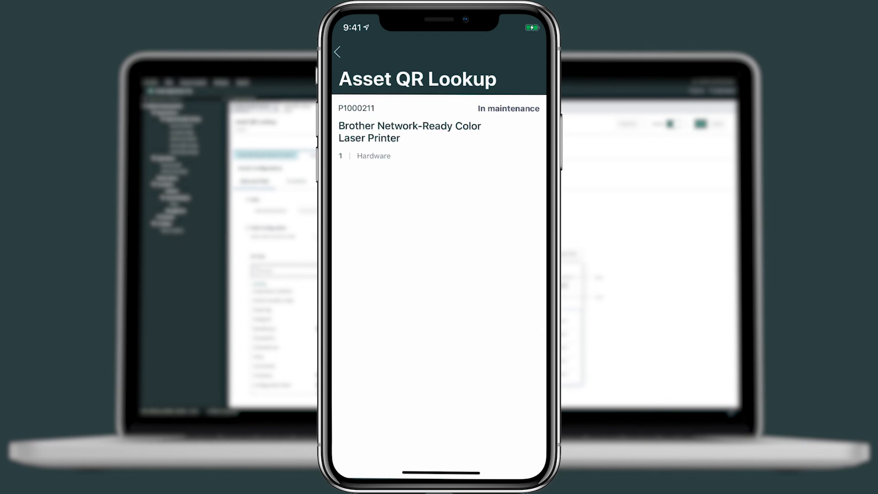
{"action": "scroll", "scroll_direction": "up", "scroll_amount": 3}
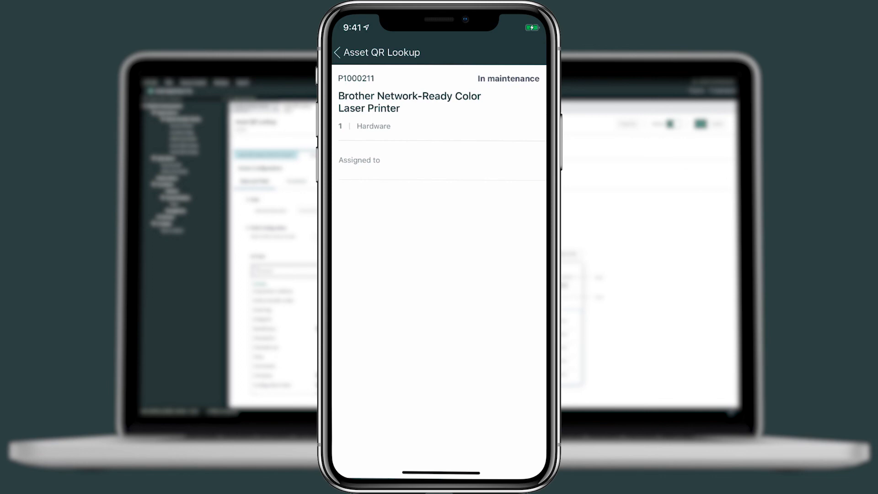